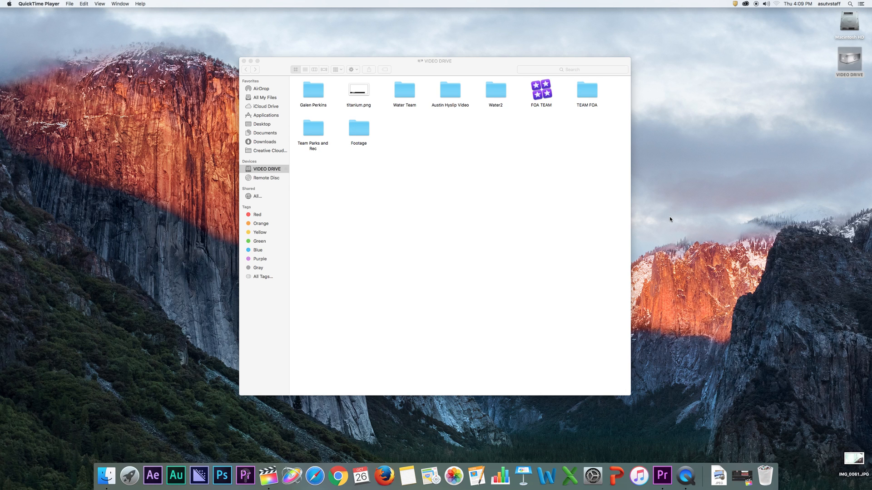
mouse_move(690, 223)
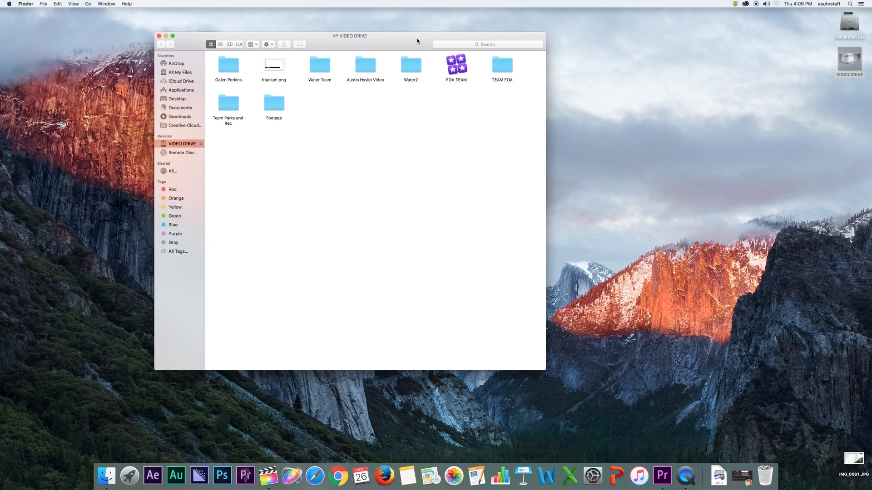
mouse_move(674, 111)
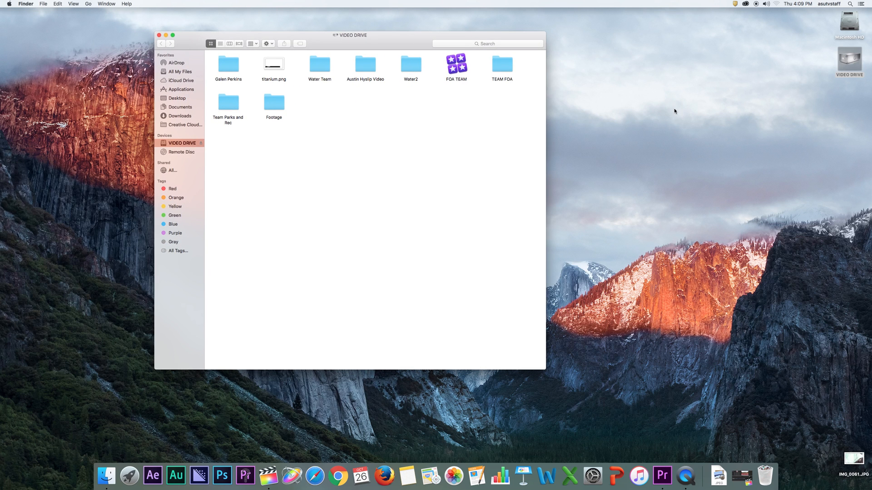
mouse_move(395, 39)
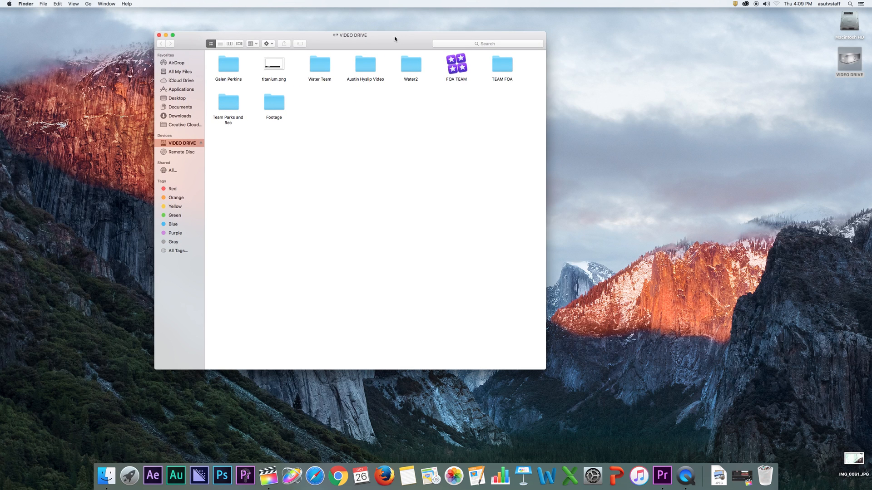
mouse_move(725, 397)
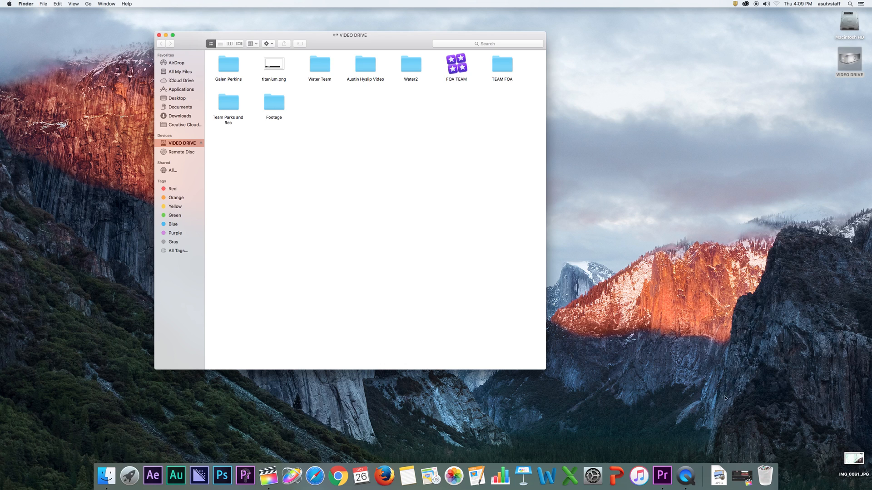
mouse_move(703, 437)
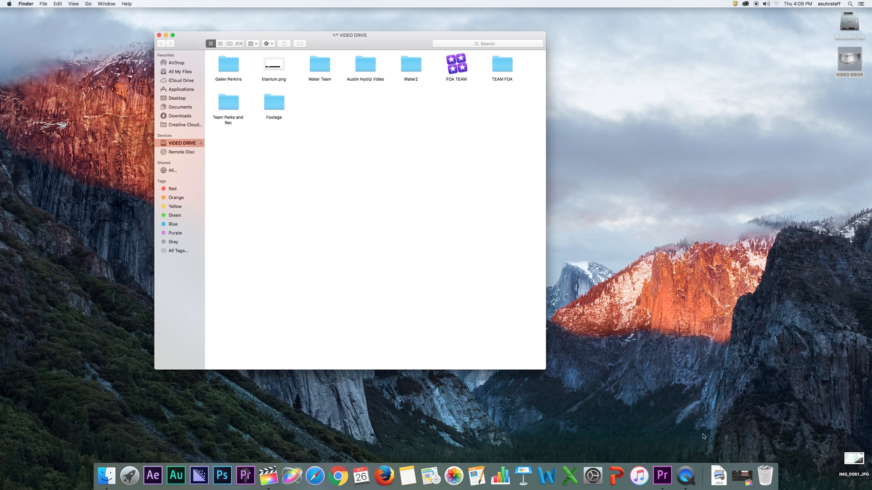
mouse_move(512, 366)
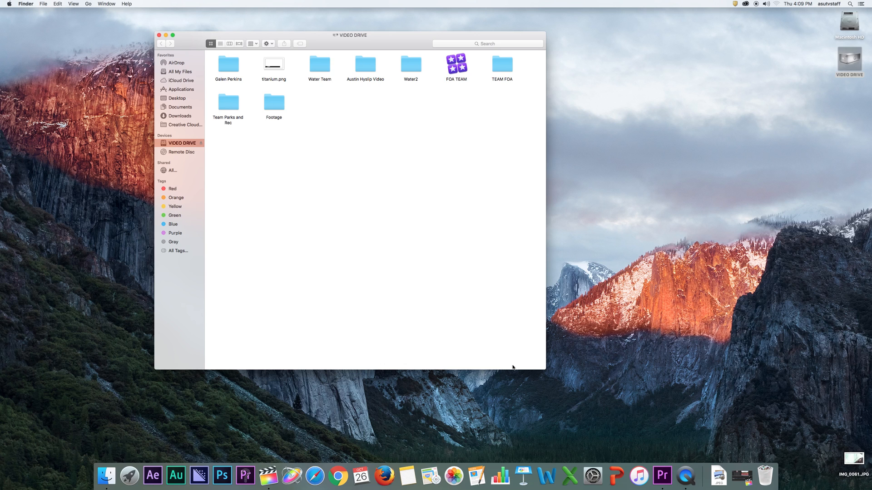
Look inside the Footage folder, then reopen VIDEO DRIVE from the desktop
double_click(273, 102)
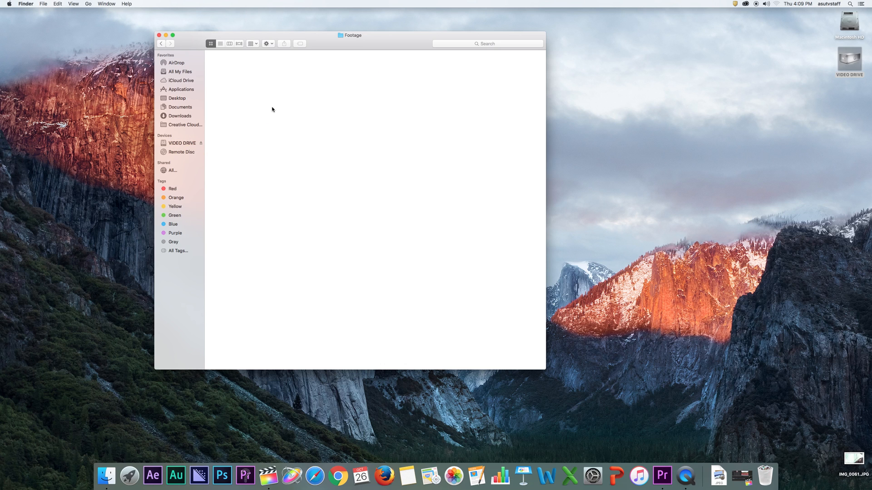
right_click(271, 109)
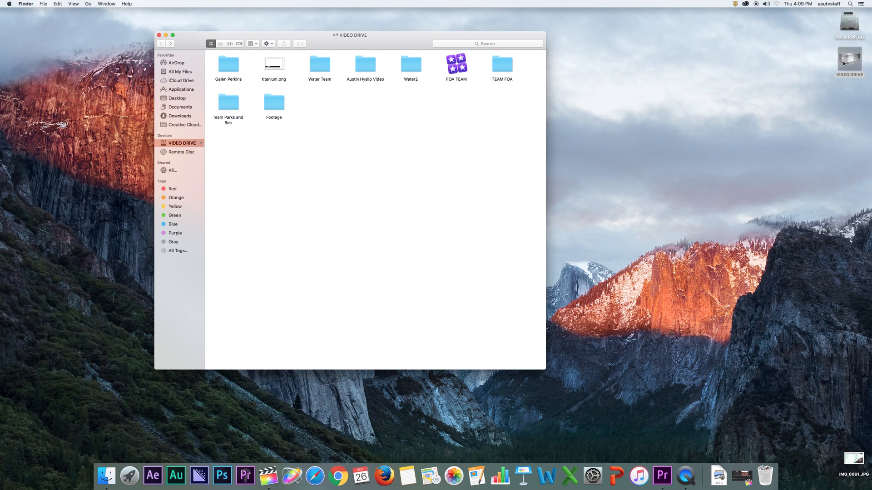
mouse_move(778, 54)
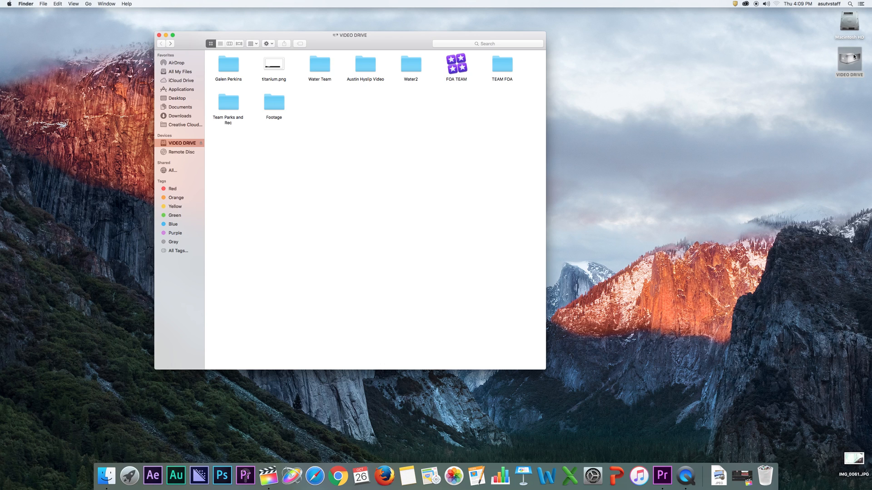
mouse_move(832, 79)
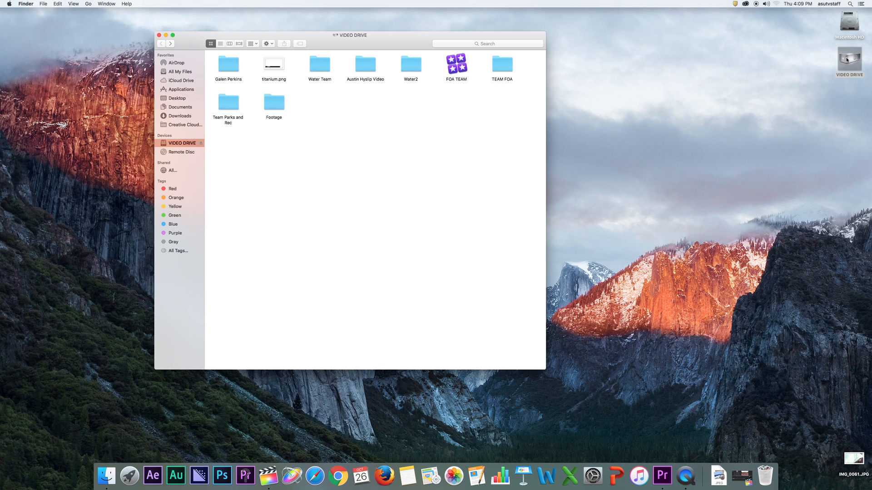
left_click(848, 60)
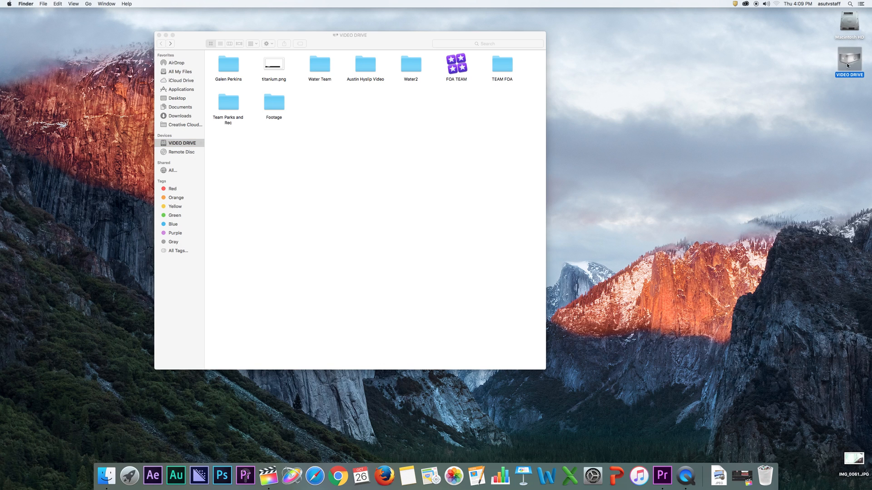
mouse_move(796, 74)
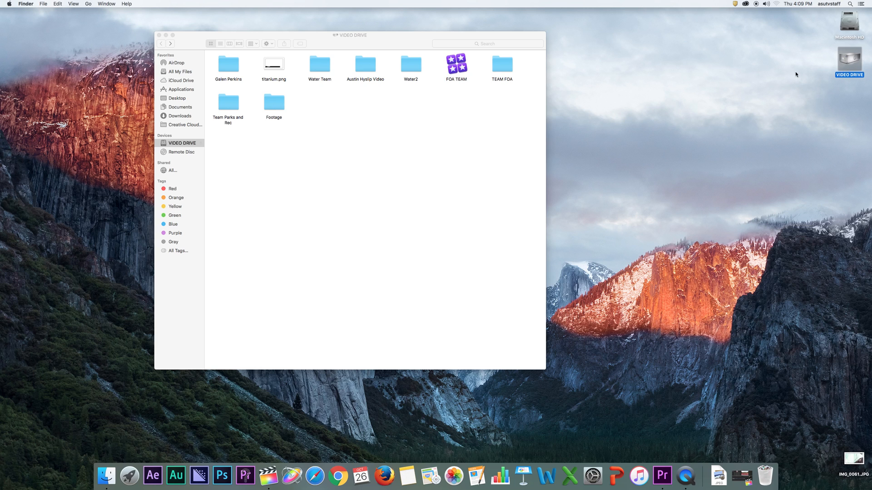
mouse_move(845, 83)
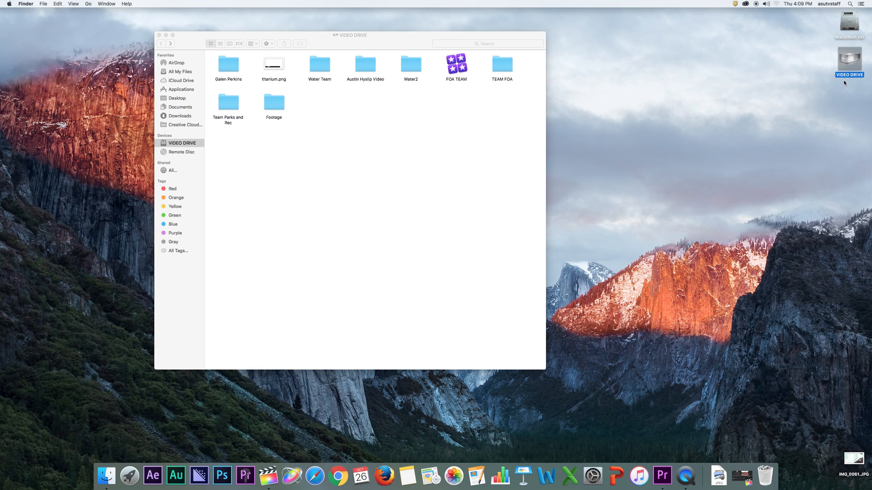
mouse_move(610, 100)
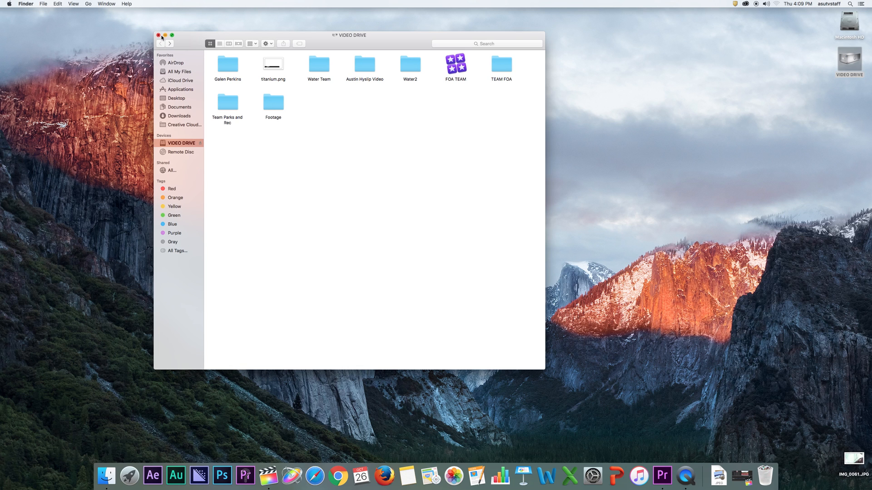
left_click(158, 35)
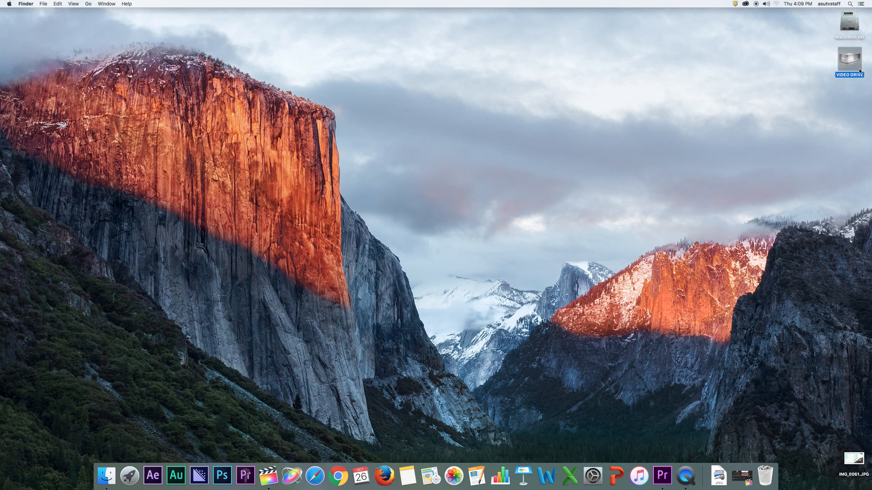
double_click(849, 60)
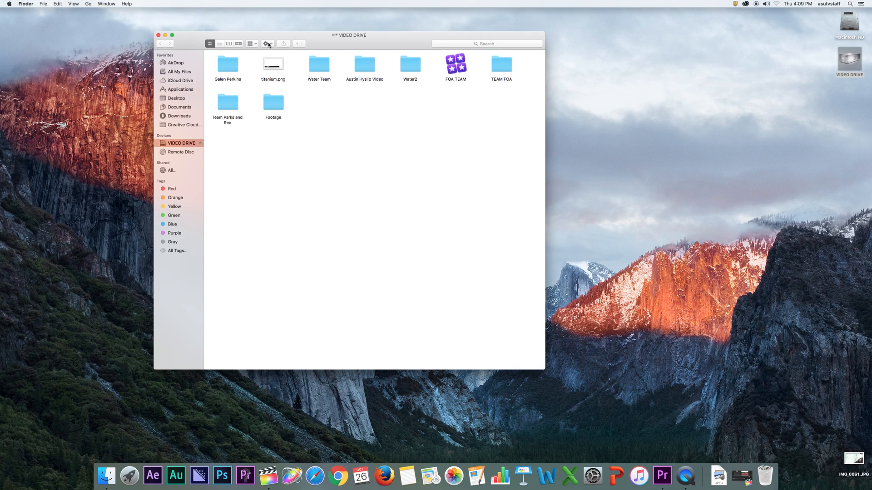
Create a Galen folder on VIDEO DRIVE and show it beside a second VIDEO DRIVE window
left_click(266, 43)
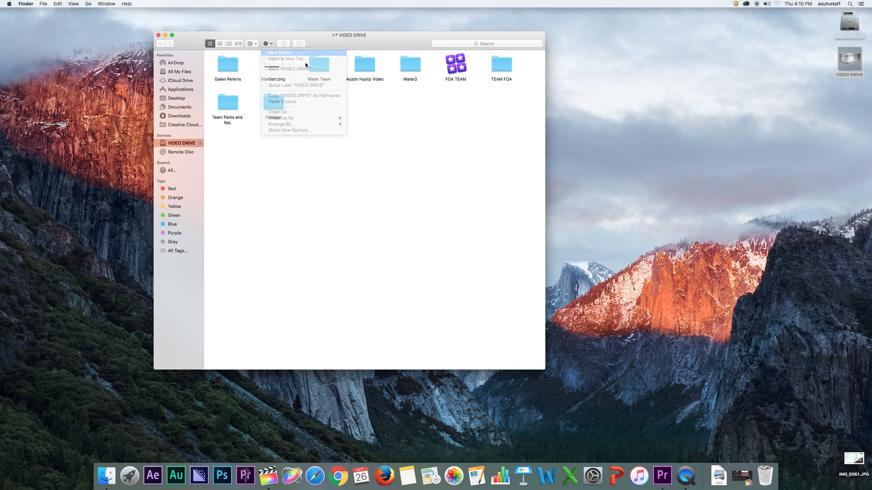
left_click(280, 53)
type("Galen")
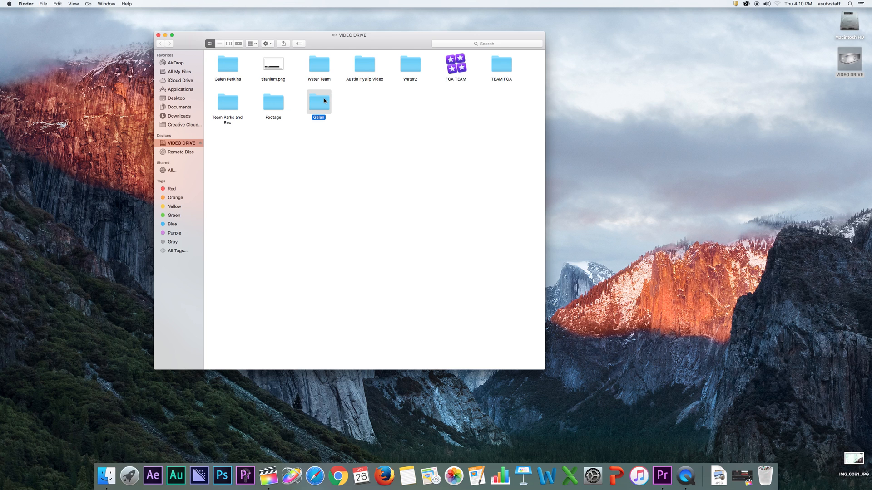
double_click(318, 102)
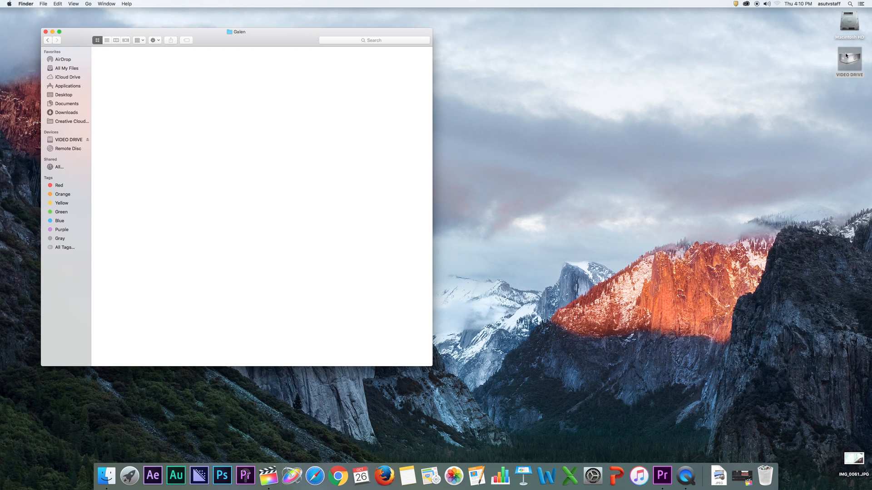
double_click(849, 57)
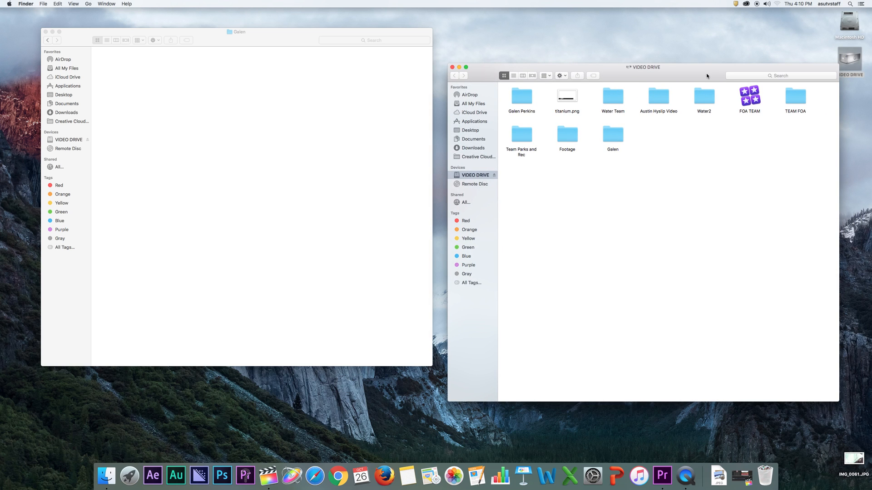
mouse_move(711, 76)
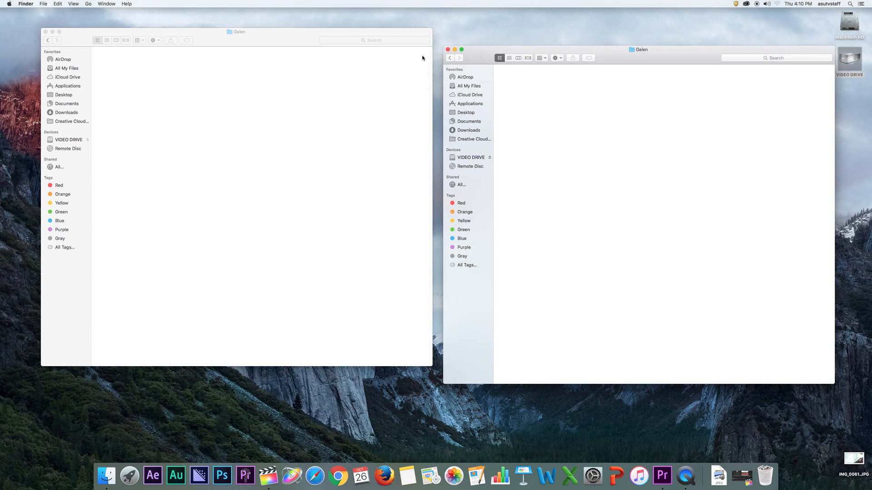
left_click(470, 157)
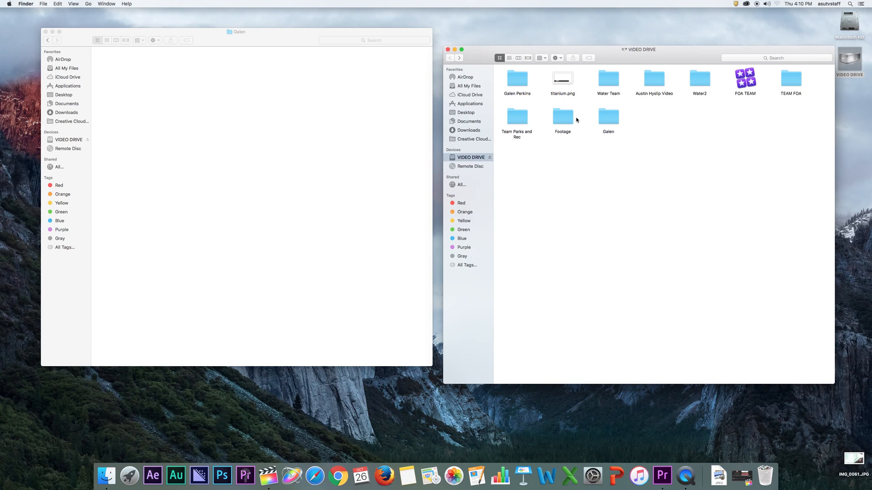
Create a Raw Footage folder inside Galen
double_click(562, 117)
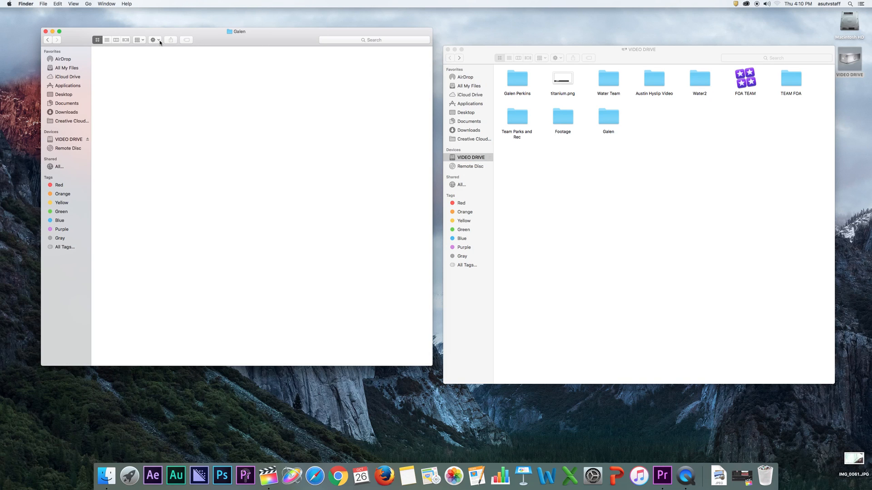
left_click(153, 39)
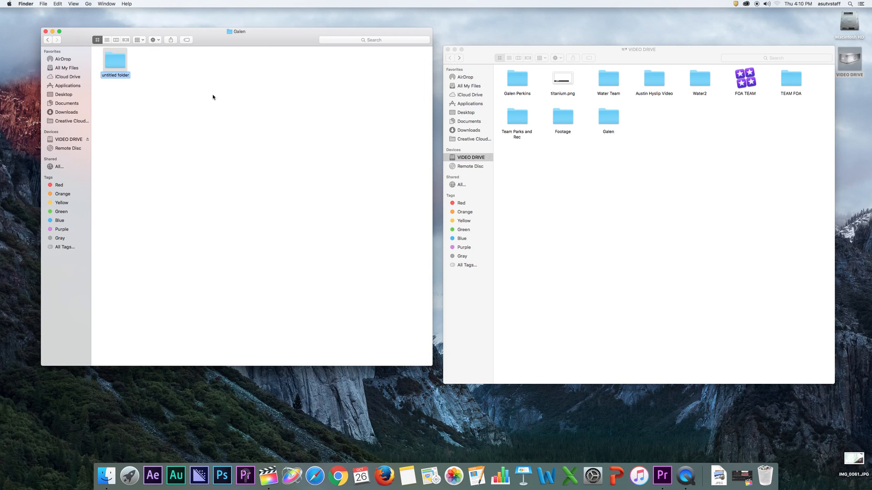
type("Raw Footage")
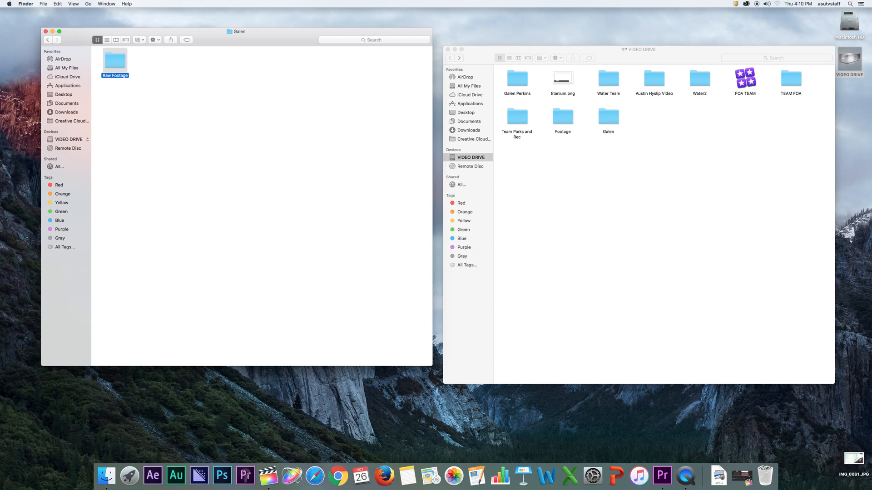
Move the three MVI clips from Footage into Raw Footage and close the Footage window
double_click(562, 117)
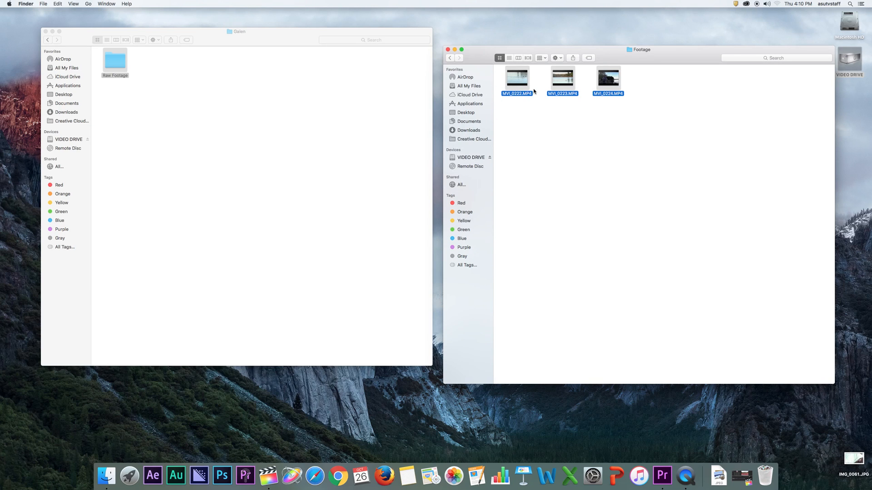
left_click_drag(516, 76, 117, 60)
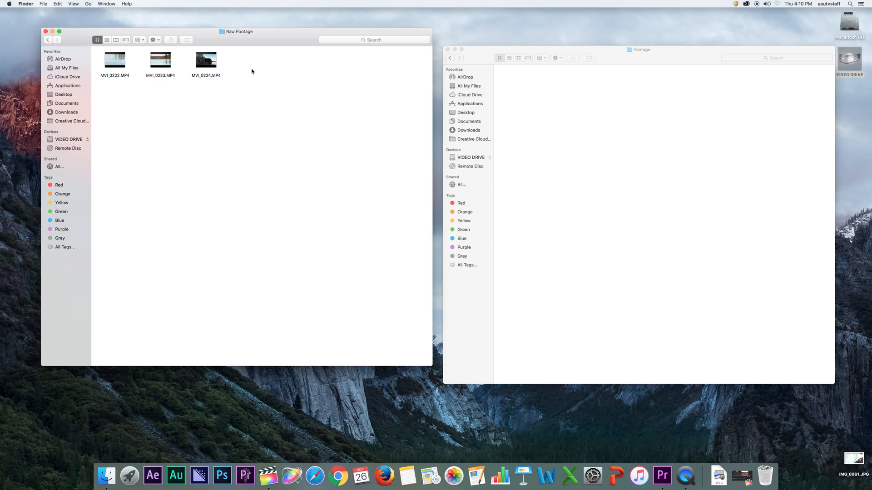
left_click(48, 39)
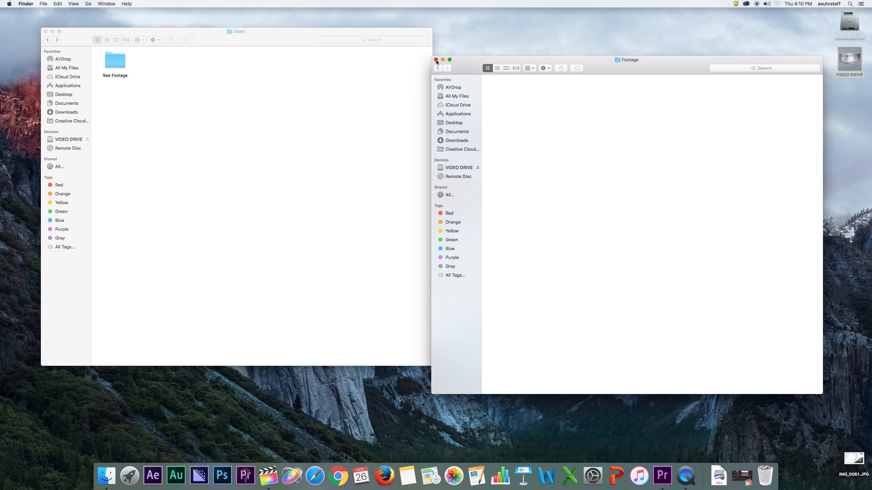
left_click(436, 60)
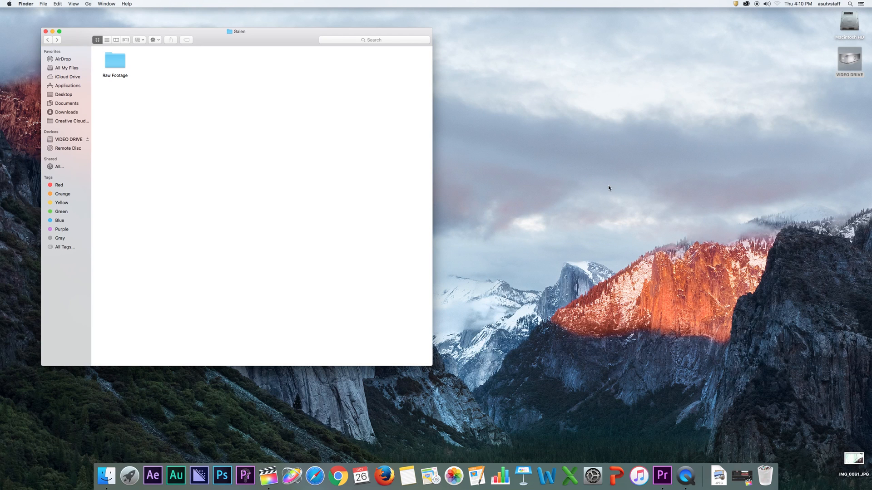
left_click(849, 25)
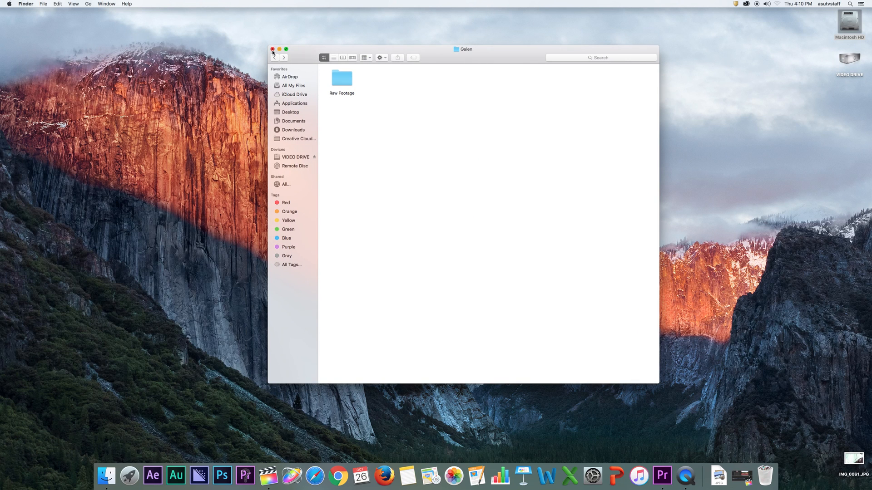
Start a new Premiere project from the Start screen and name it Galen Project
left_click(272, 49)
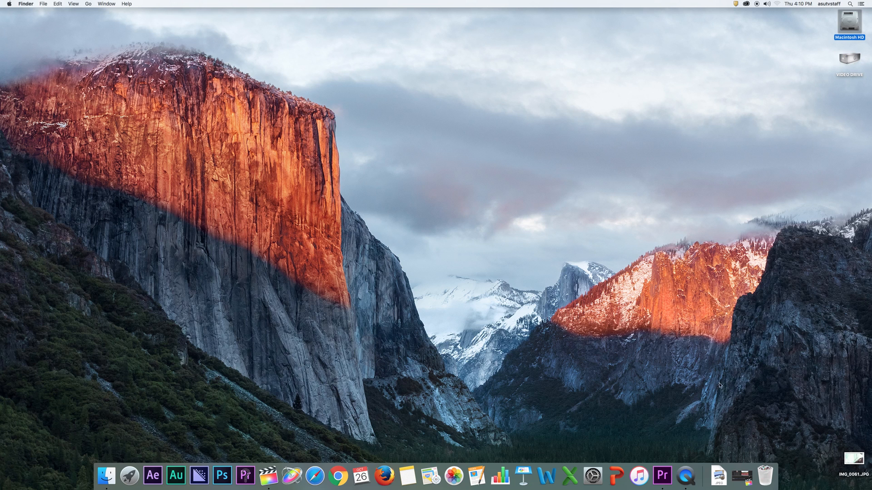
left_click(661, 476)
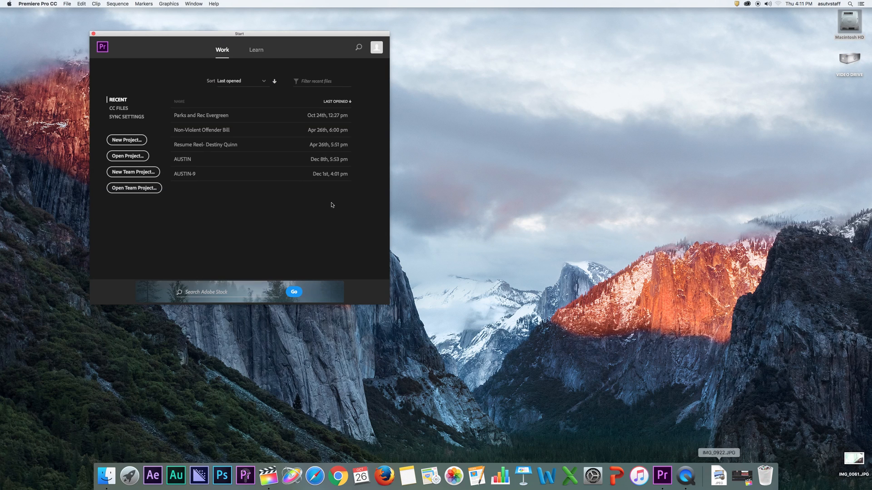
left_click_drag(239, 34, 421, 37)
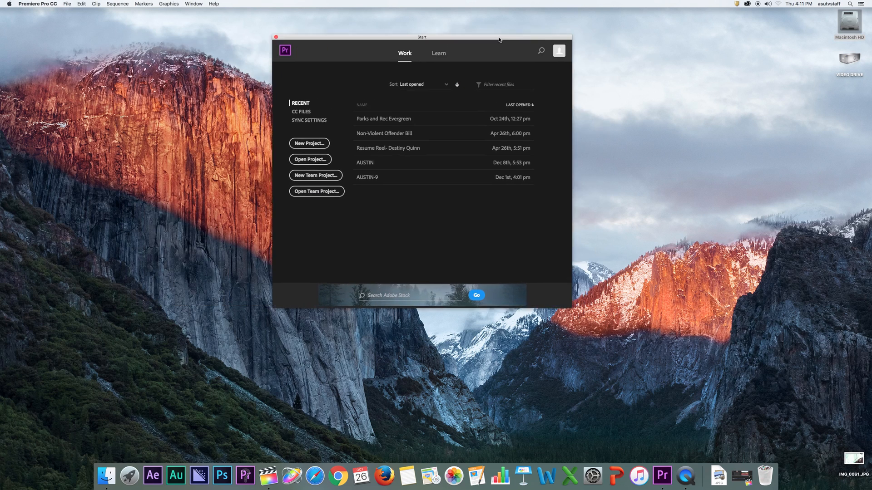
left_click_drag(421, 37, 457, 63)
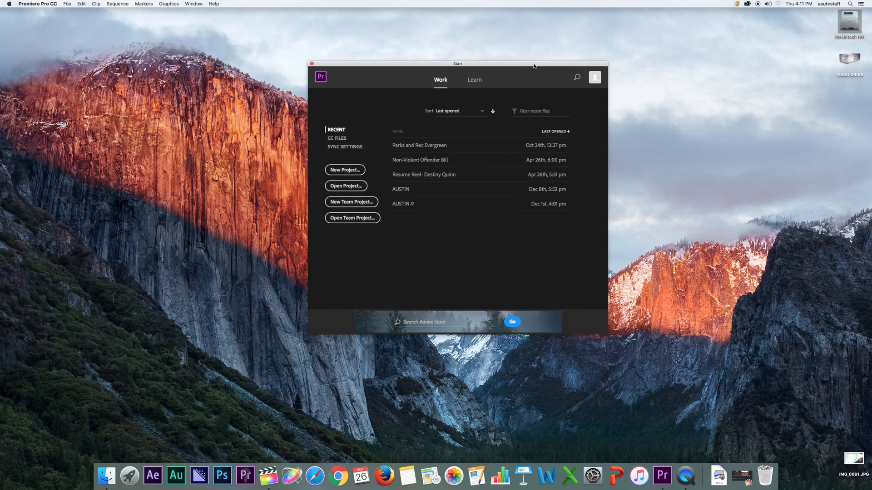
left_click(344, 170)
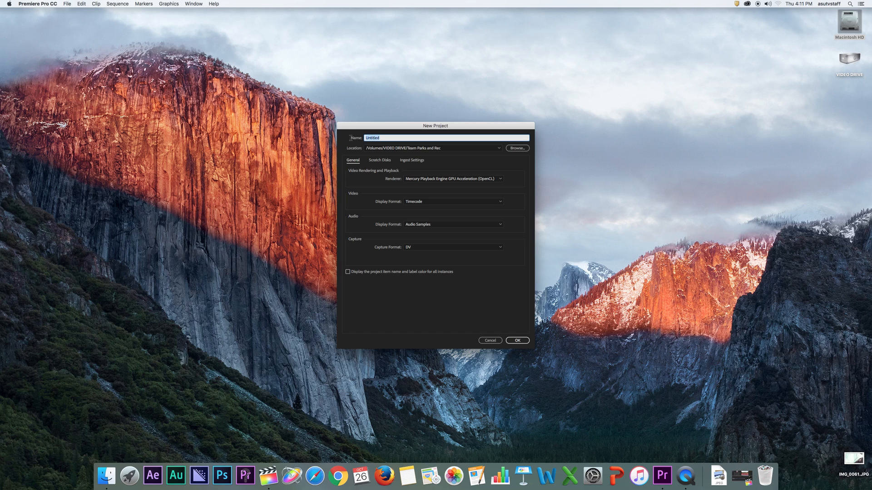
type("Galen Project")
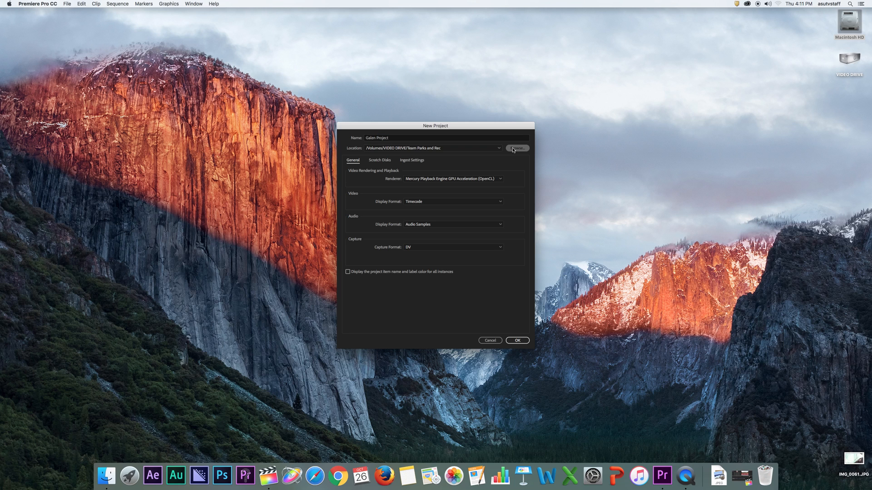
Browse to VIDEO DRIVE/Galen and choose it as the project's save location
left_click(517, 148)
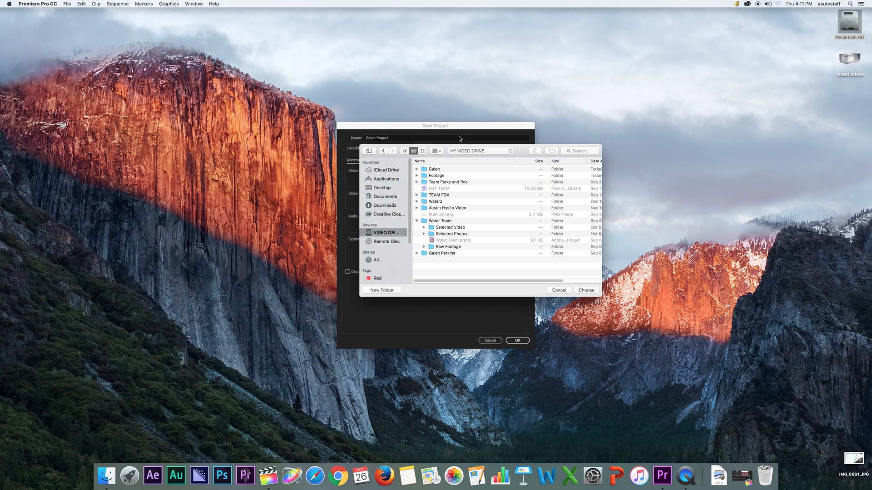
left_click(434, 169)
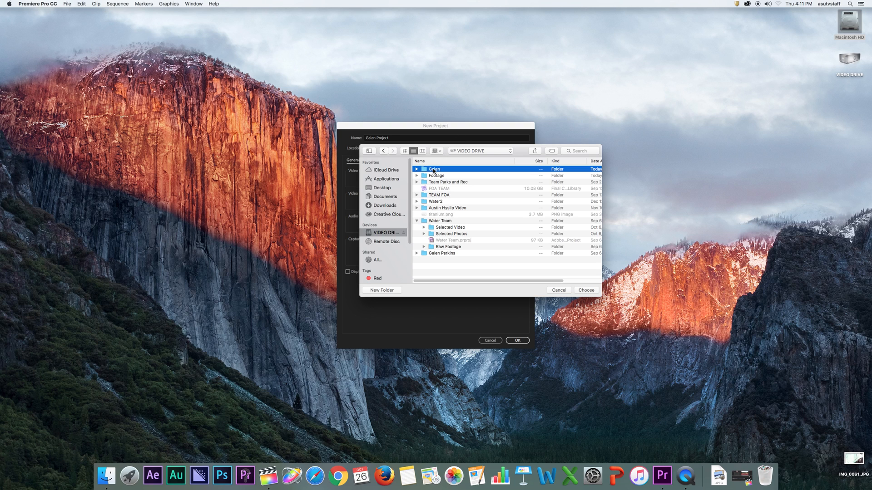
double_click(434, 169)
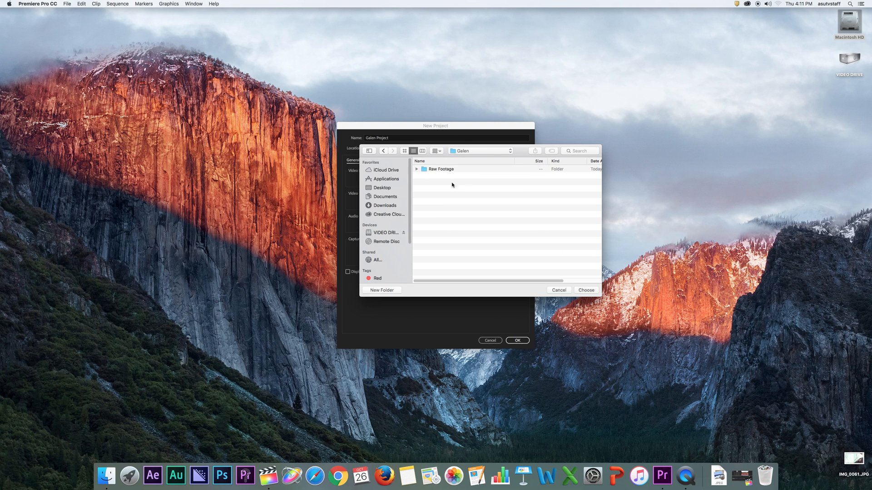
mouse_move(586, 290)
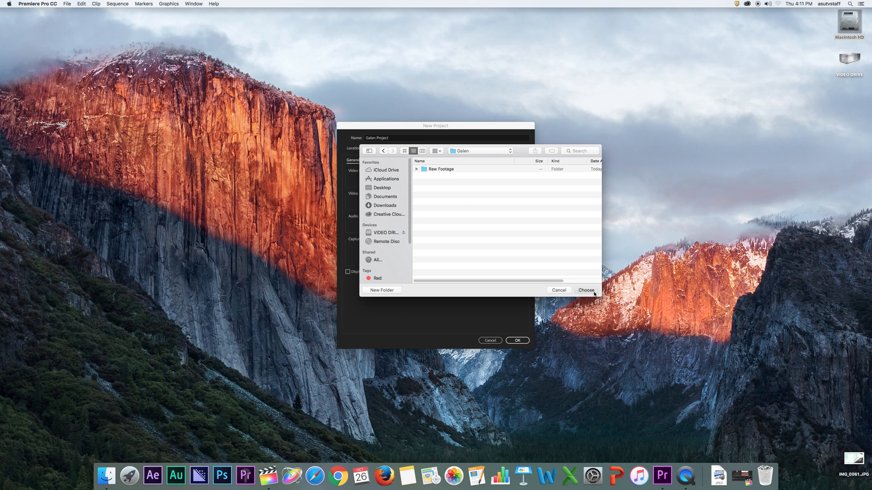
left_click(586, 289)
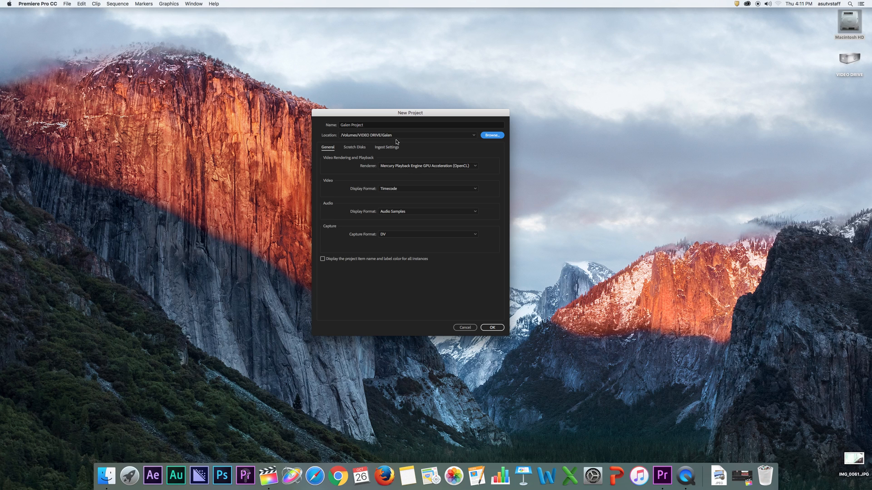
mouse_move(351, 154)
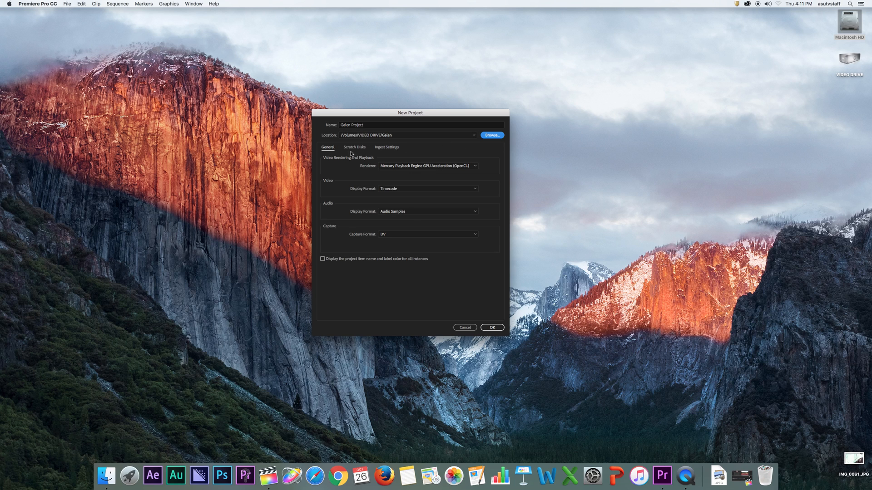
Leave all scratch disks Same as Project and create Galen Project
left_click(354, 147)
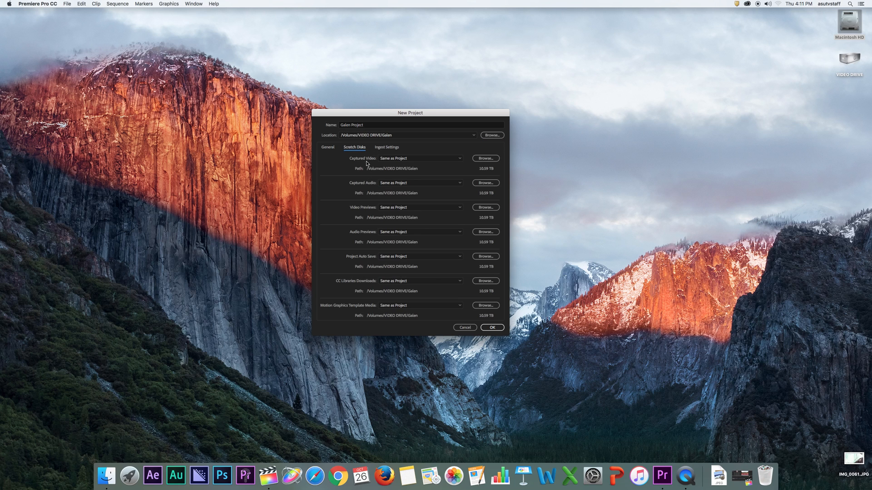
mouse_move(507, 195)
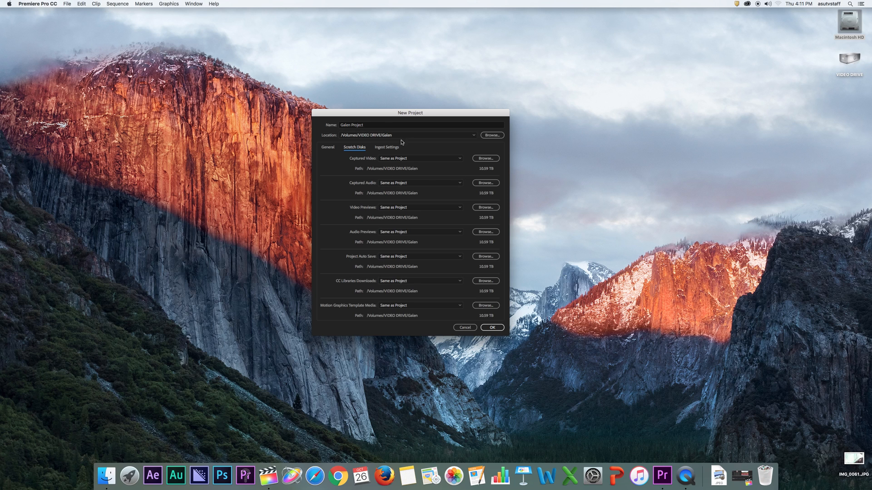
mouse_move(450, 162)
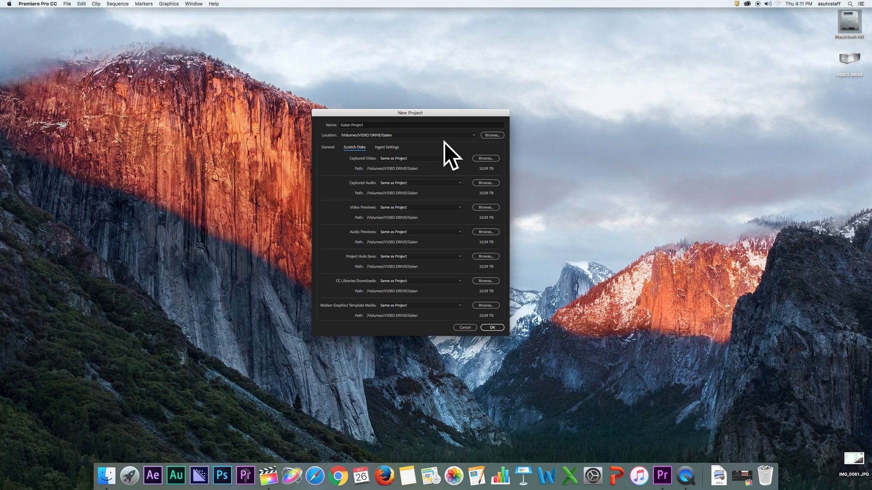
mouse_move(860, 81)
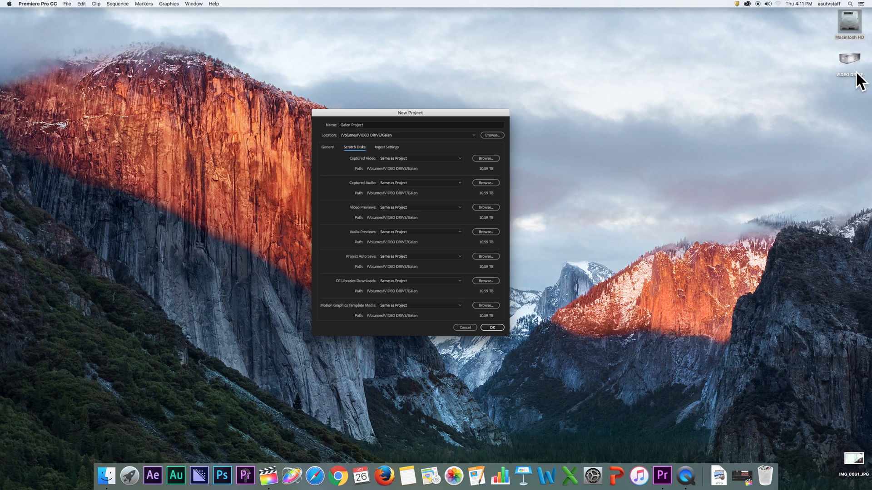
mouse_move(469, 115)
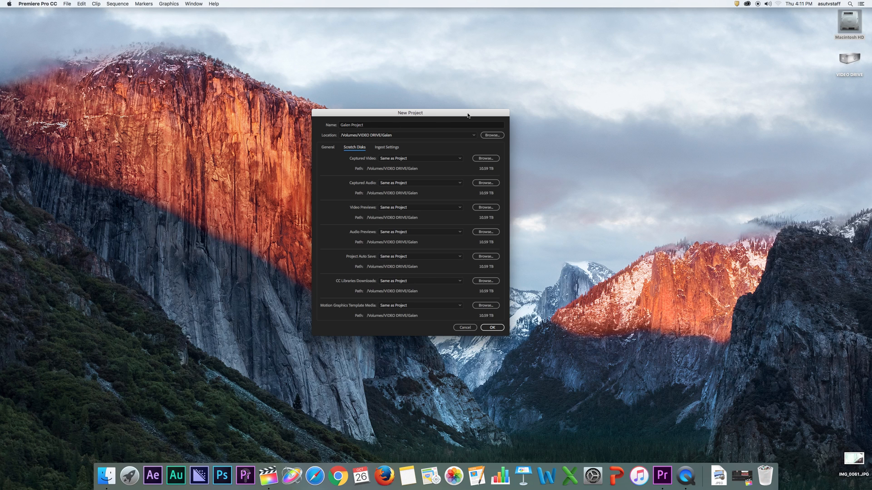
mouse_move(847, 33)
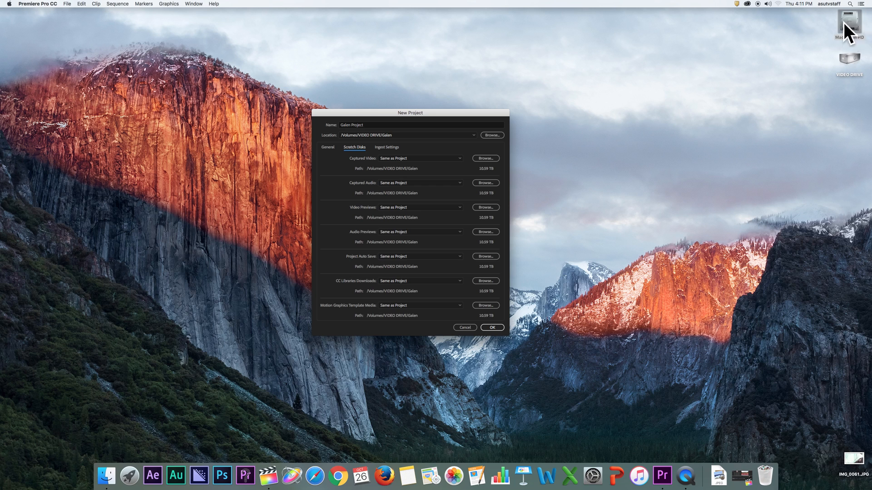
mouse_move(834, 76)
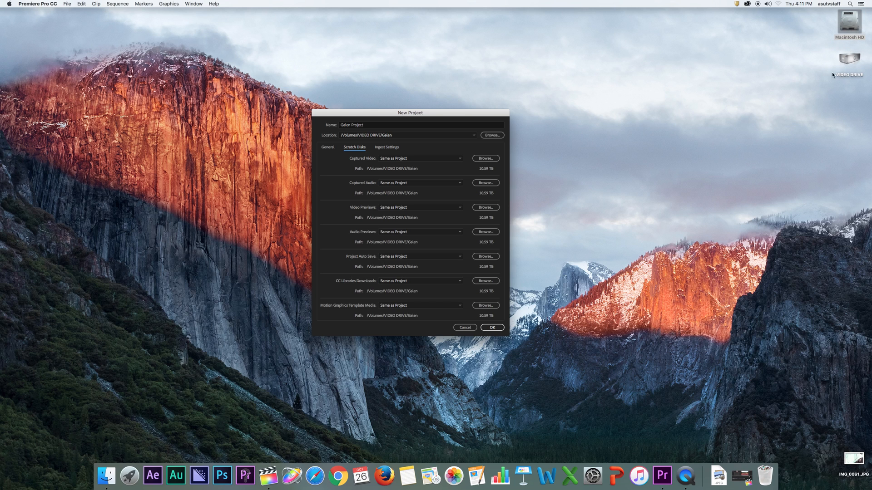
mouse_move(443, 127)
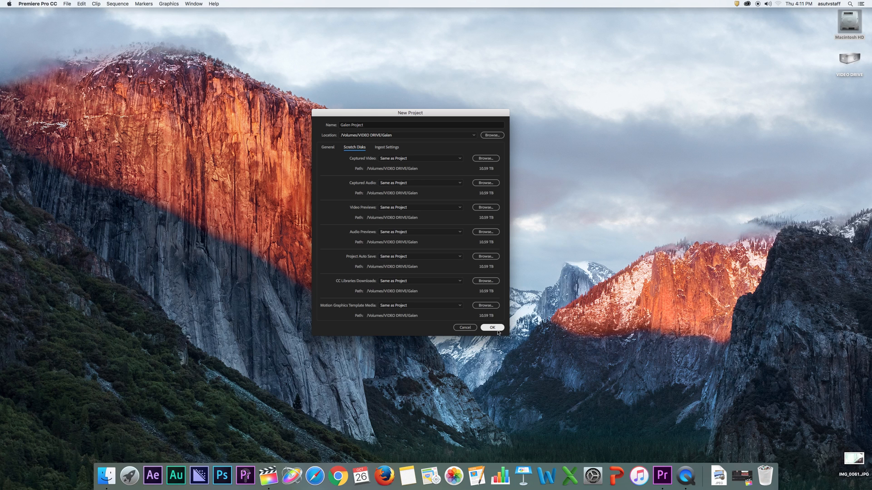
left_click(491, 328)
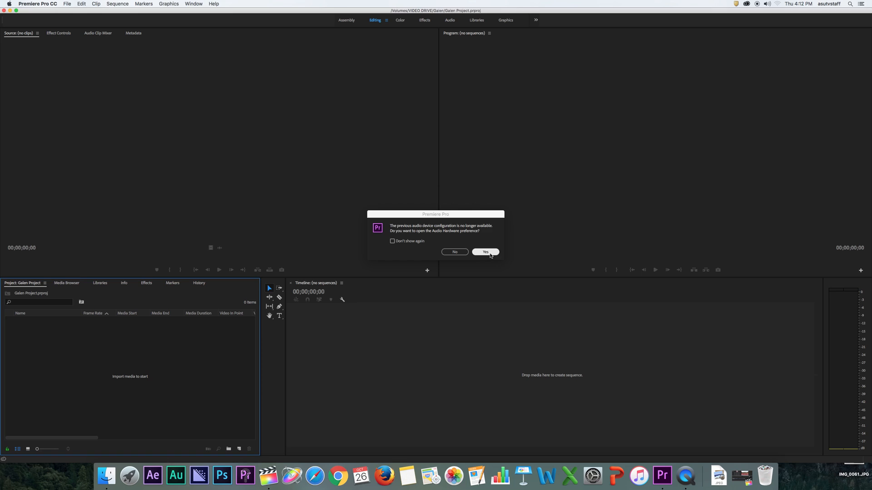
Dismiss the audio hardware alert and close the Preferences it opens
left_click(485, 252)
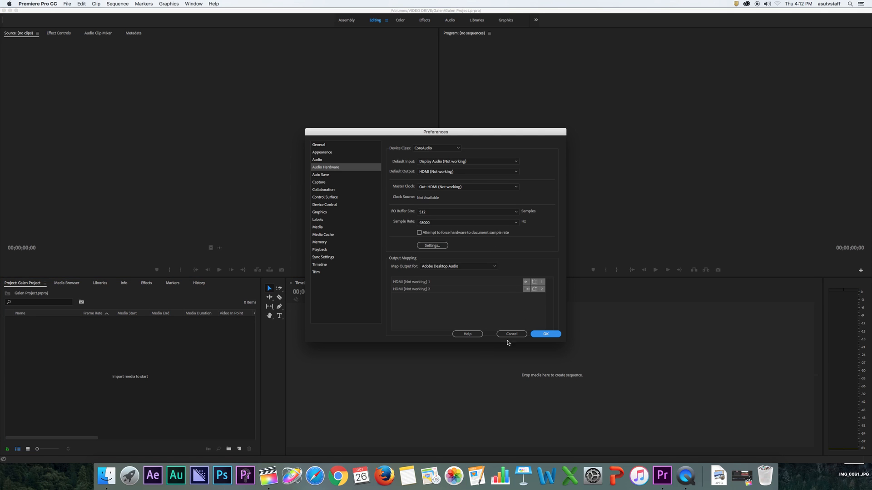
left_click(545, 334)
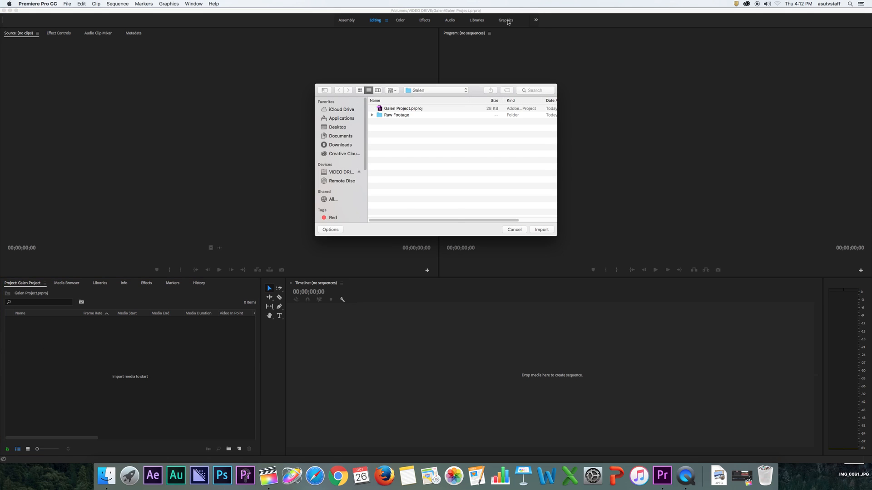
Import the three Raw Footage clips into Galen Project, then switch to Final Cut Pro
double_click(396, 115)
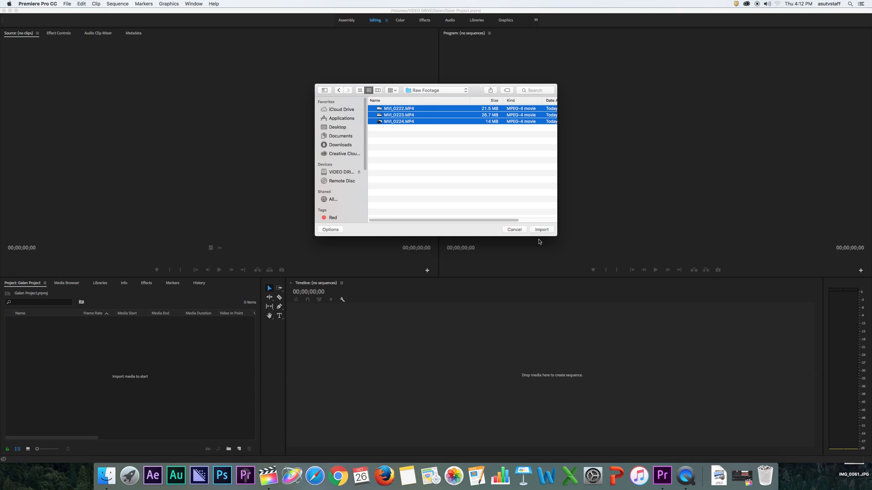
left_click(542, 229)
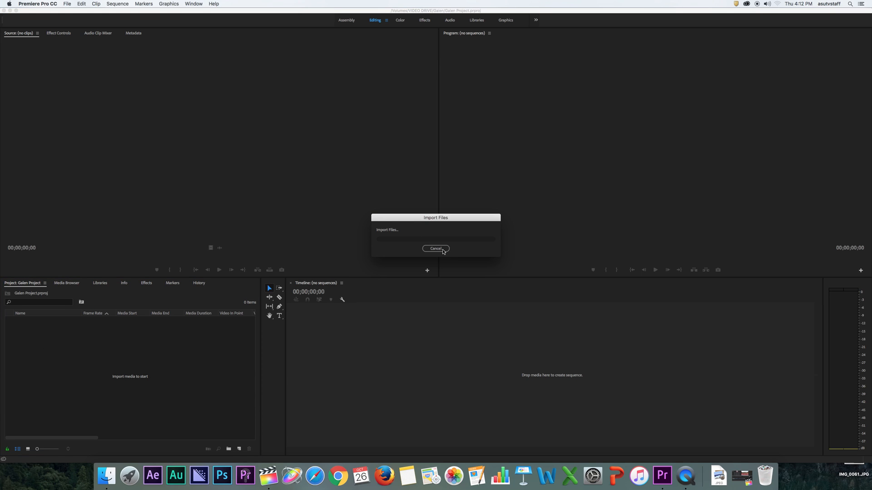
left_click(435, 249)
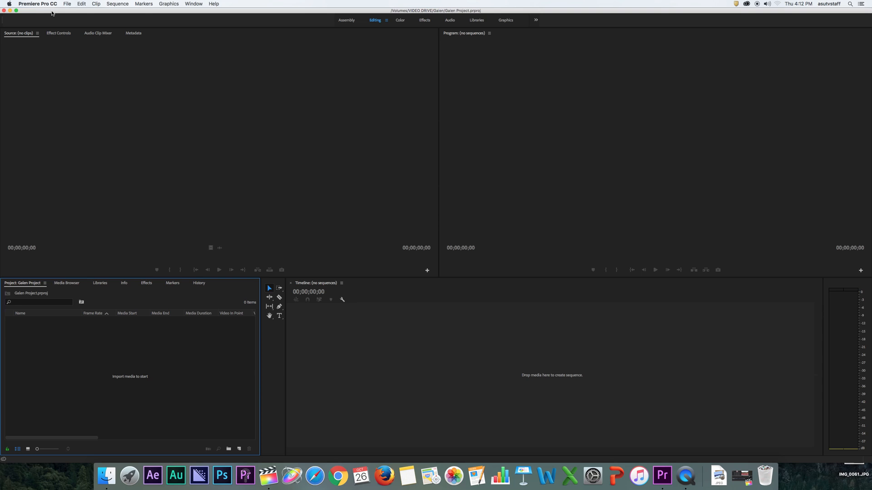
key("cmd+tab")
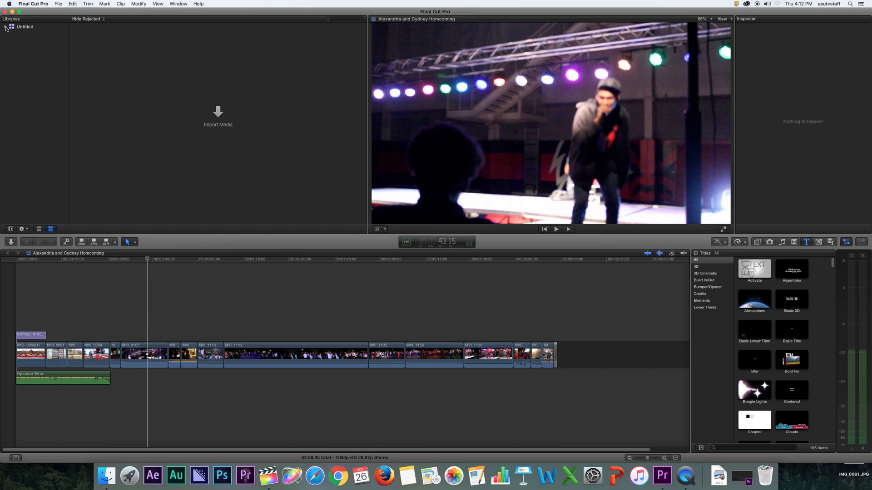
Show the Untitled library's storage properties and collapse its contents in the sidebar
left_click(5, 26)
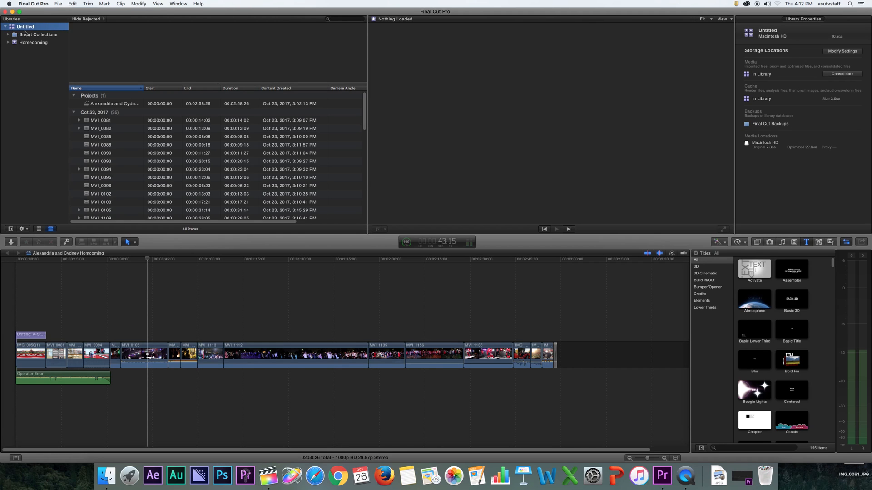
mouse_move(788, 43)
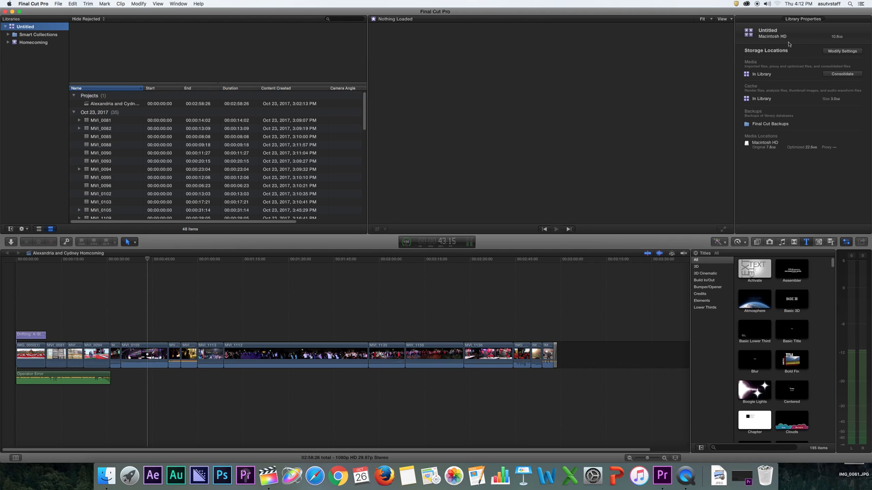
mouse_move(32, 32)
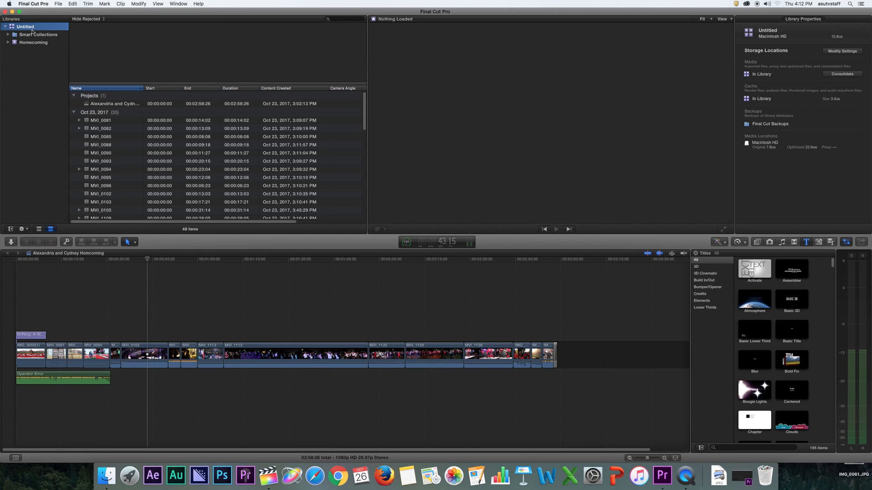
mouse_move(638, 98)
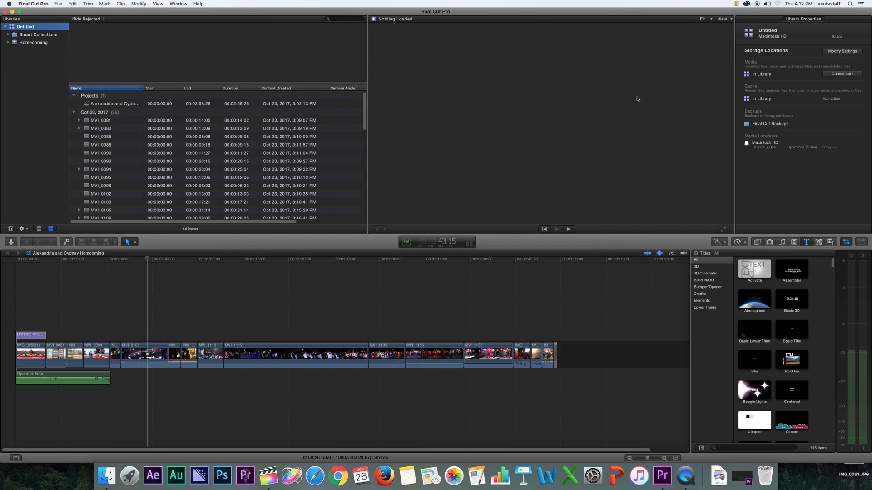
mouse_move(786, 38)
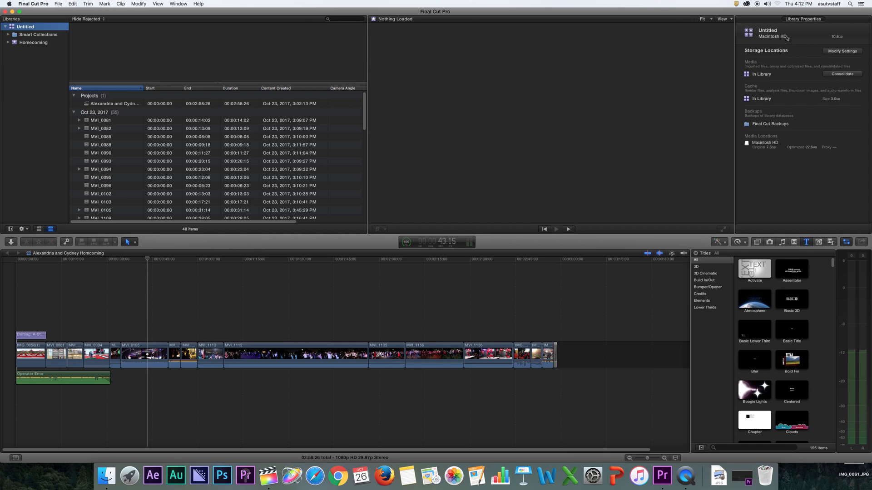
left_click(38, 34)
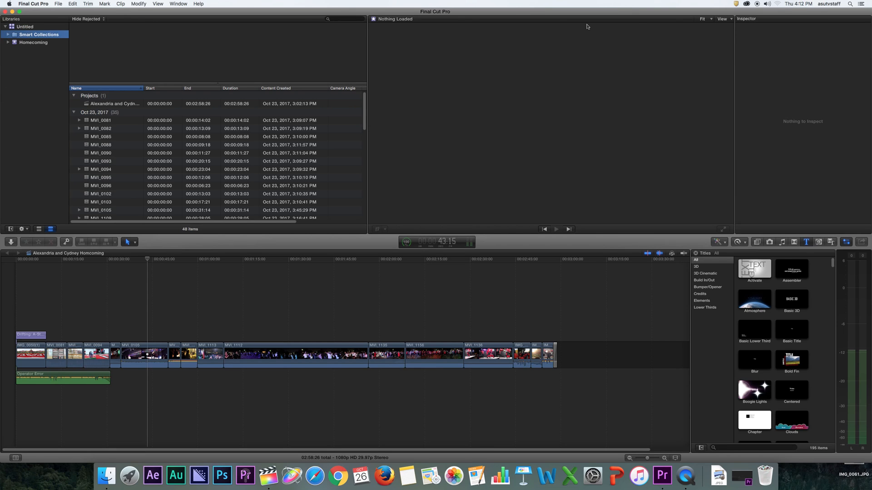
left_click(24, 26)
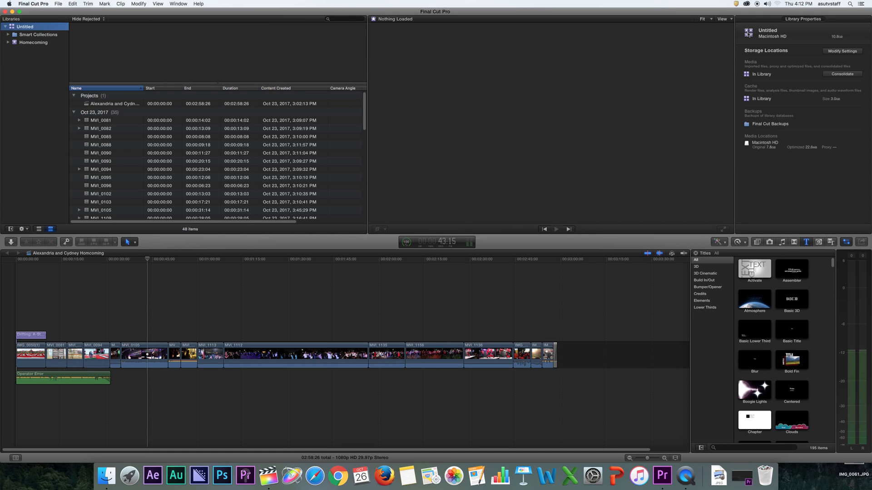
mouse_move(799, 43)
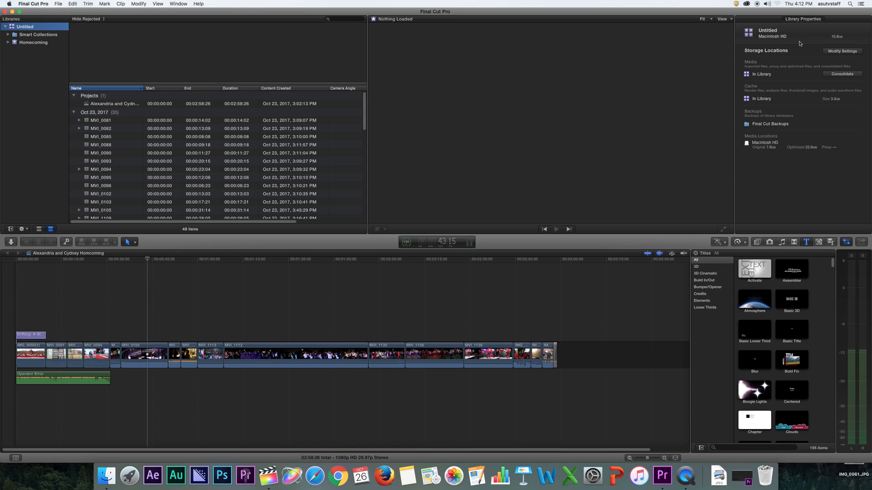
mouse_move(838, 40)
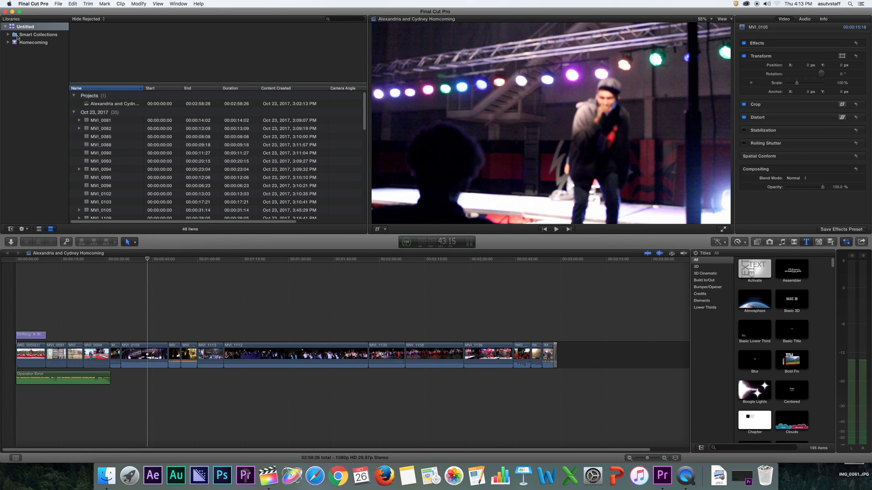
left_click(24, 26)
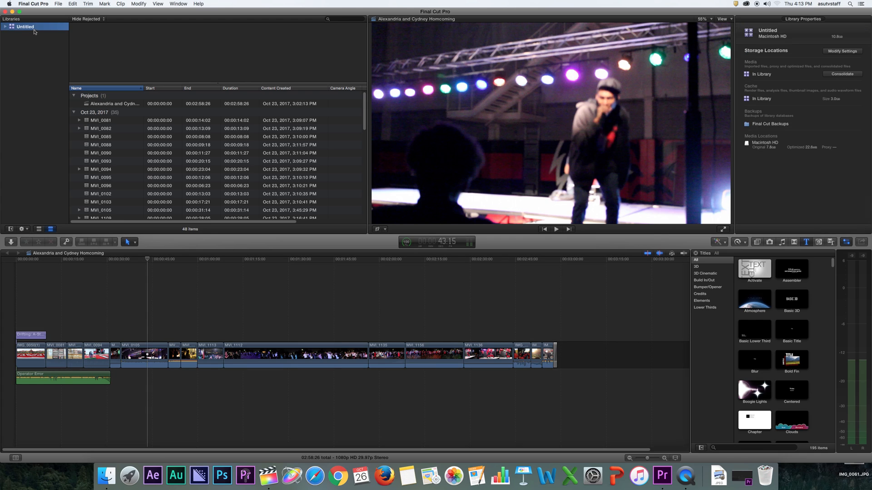
Create a new library named Galen saved to VIDEO DRIVE via File > New > Library
left_click(58, 3)
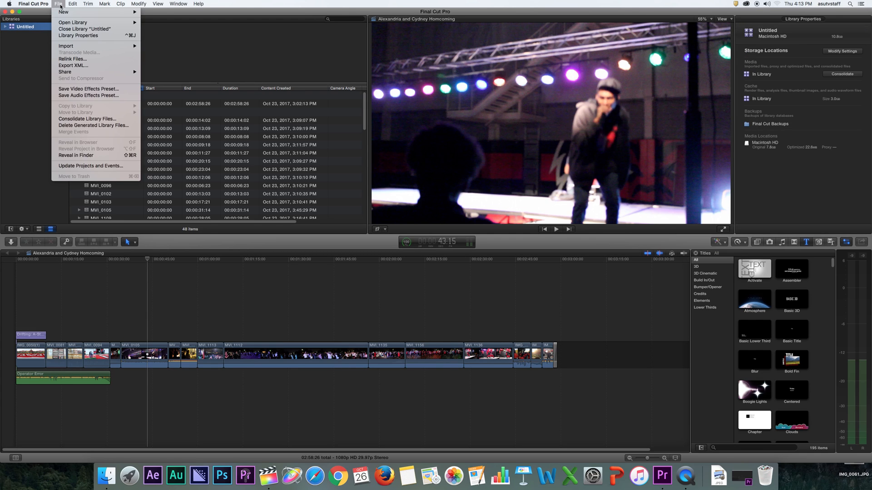
mouse_move(78, 35)
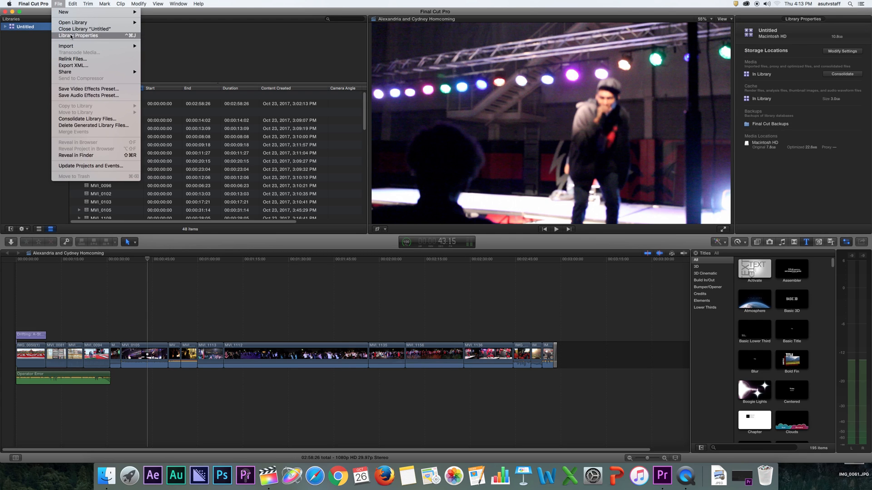
mouse_move(84, 21)
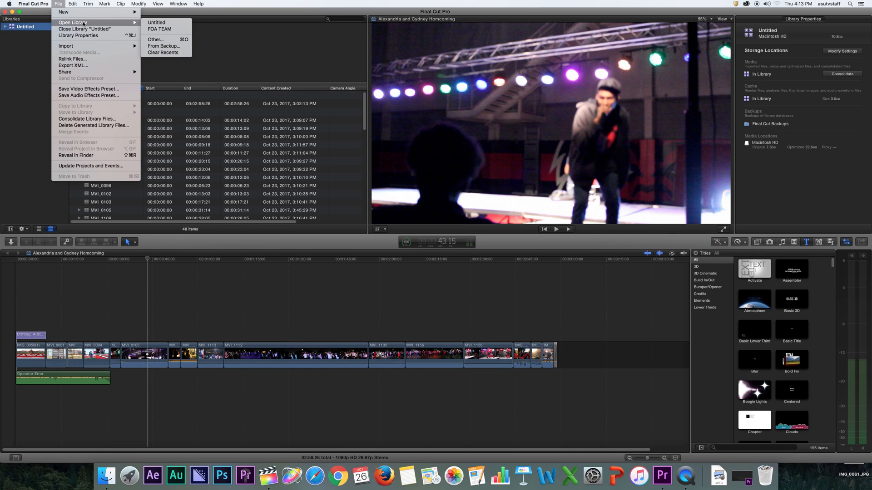
mouse_move(64, 12)
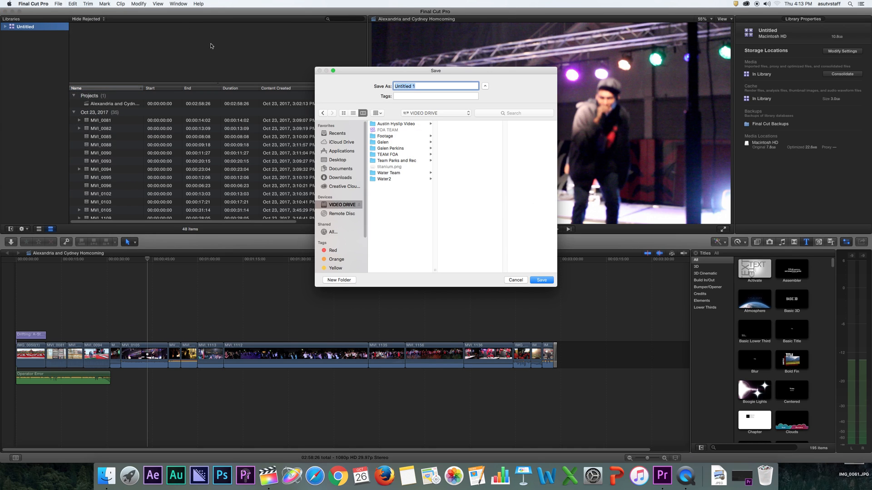
mouse_move(338, 209)
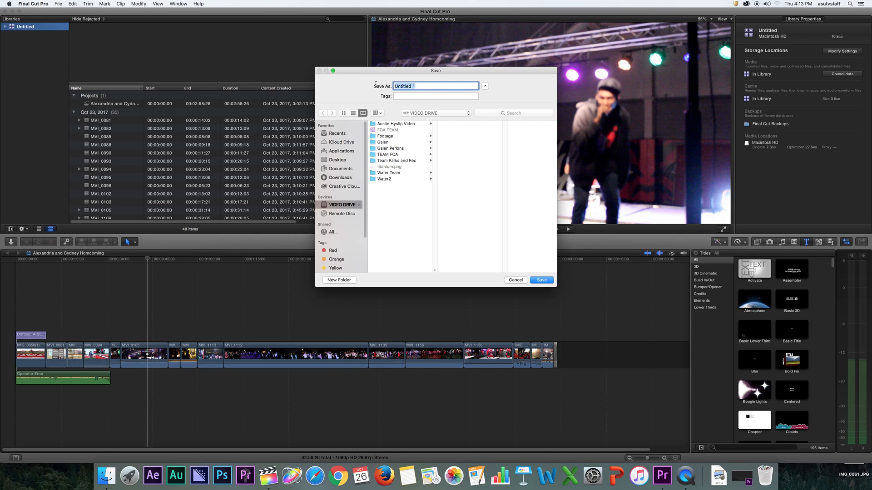
type("Vide")
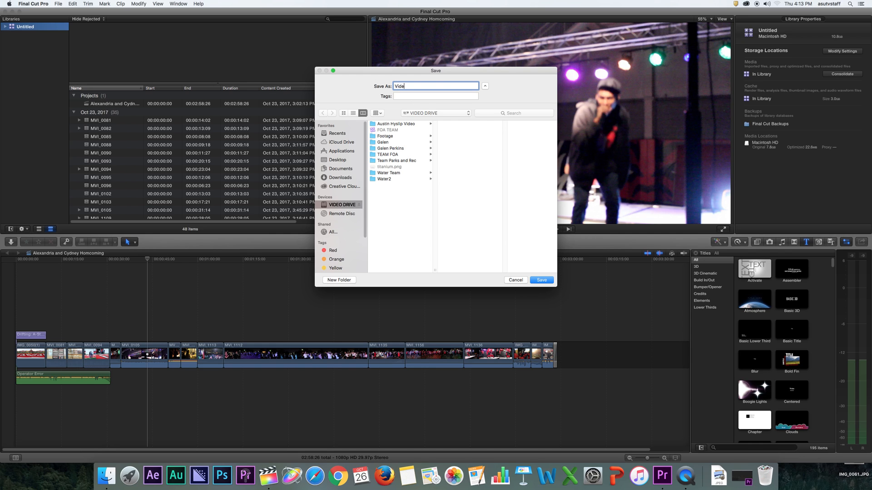
type("Galen")
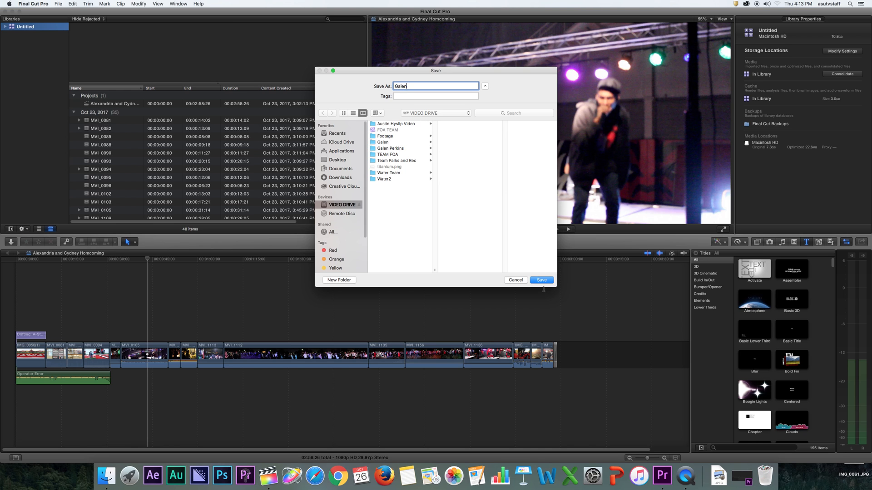
left_click(539, 279)
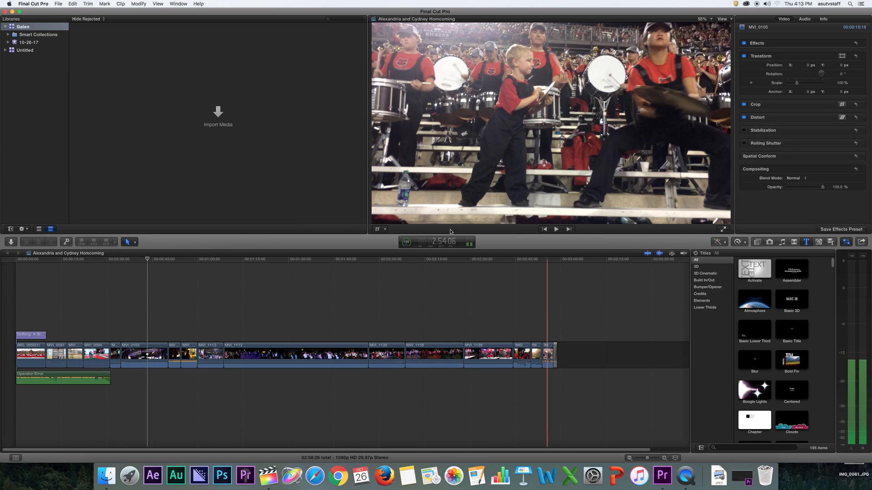
Select the Galen library to confirm its storage on VIDEO DRIVE in Library Properties
left_click(23, 27)
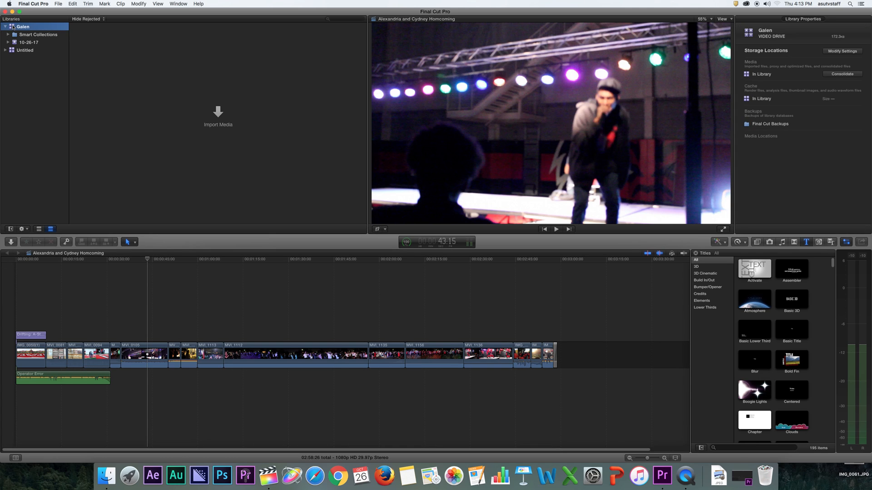
mouse_move(805, 26)
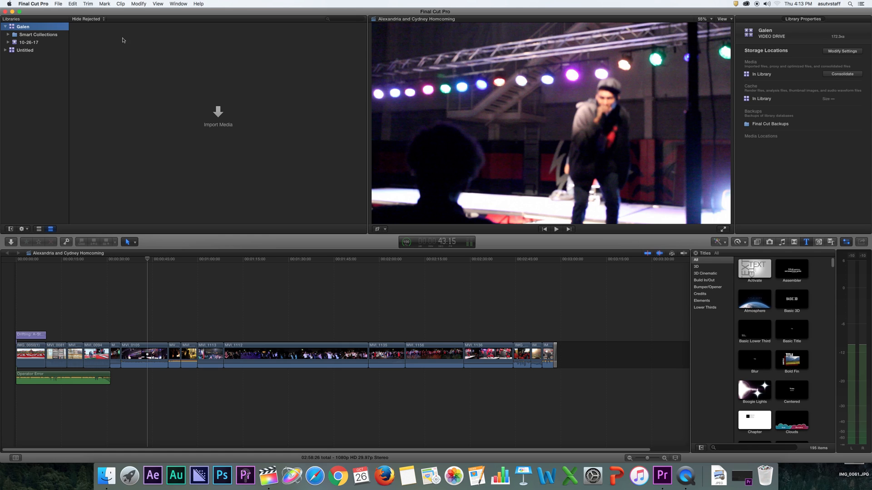
mouse_move(791, 36)
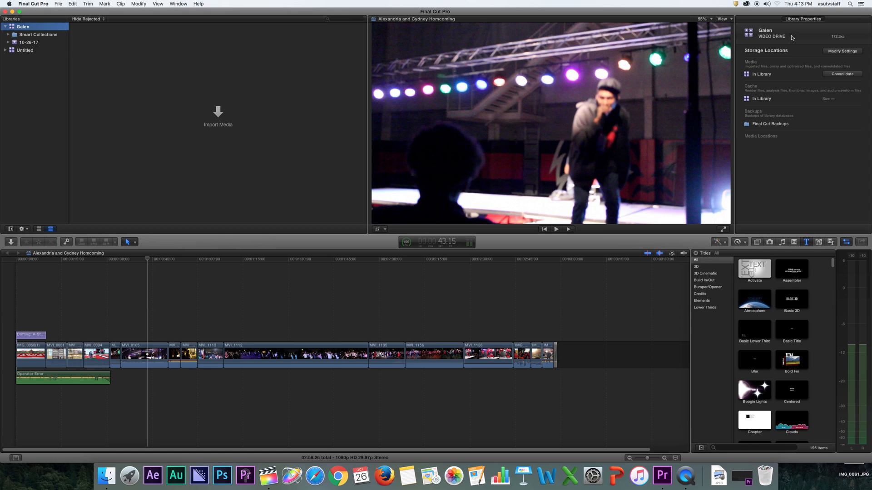
mouse_move(839, 43)
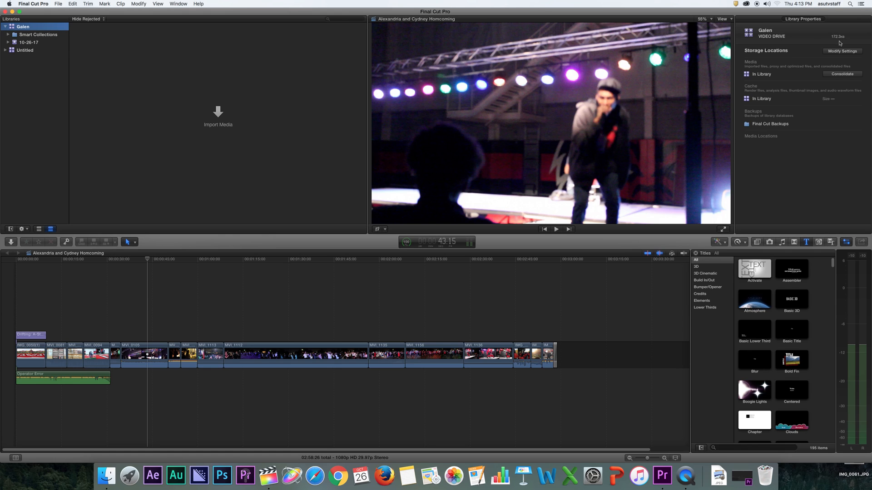
mouse_move(824, 41)
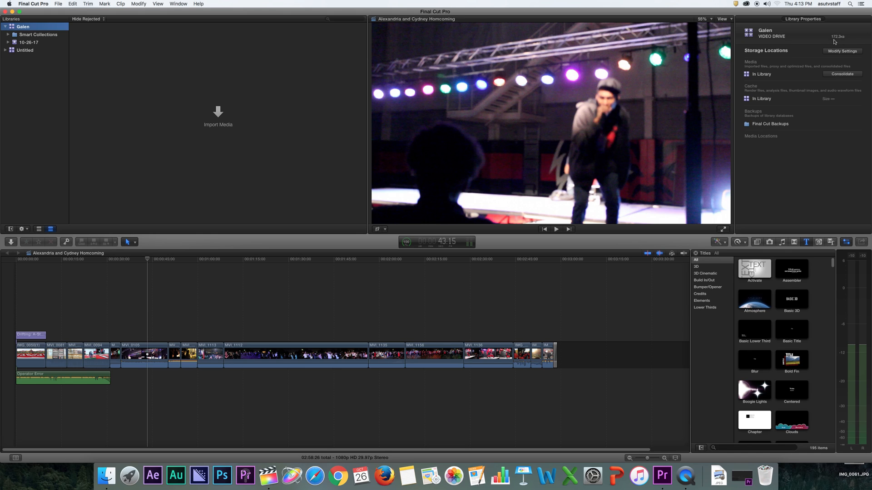
mouse_move(234, 115)
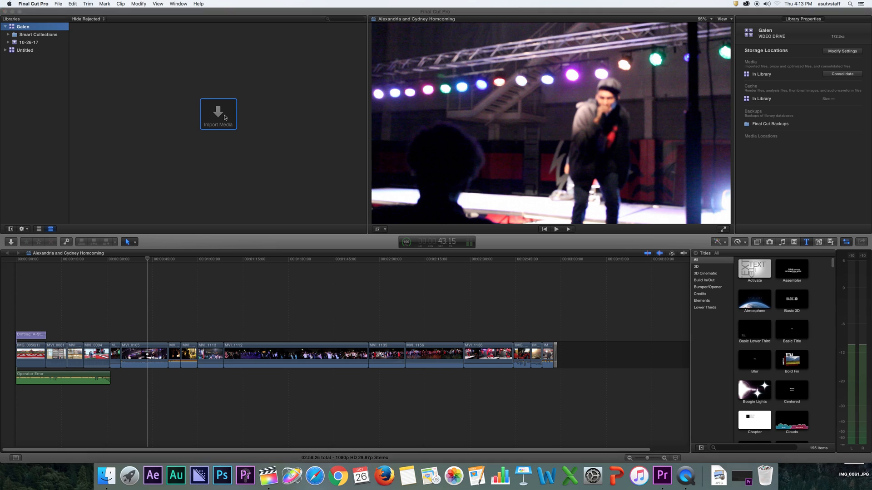
Import the three MVI clips from VIDEO DRIVE/Raw Footage into the 10-26-17 event
left_click(217, 111)
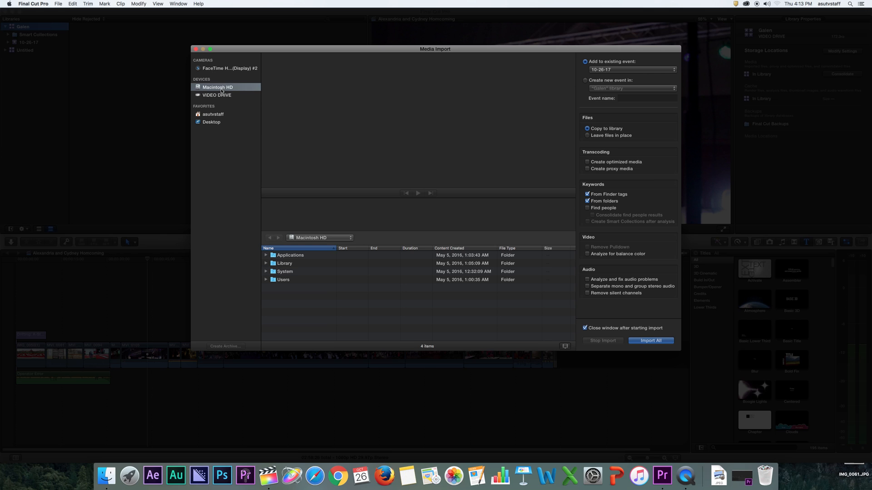
left_click(217, 94)
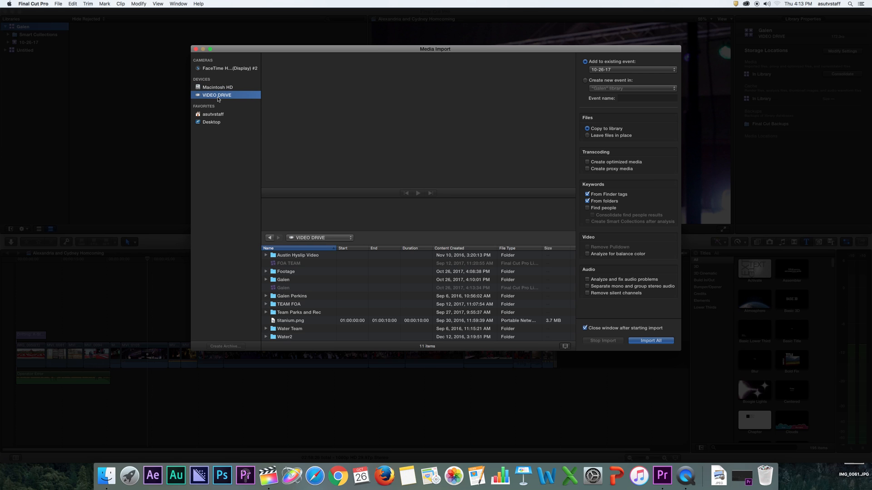
mouse_move(338, 297)
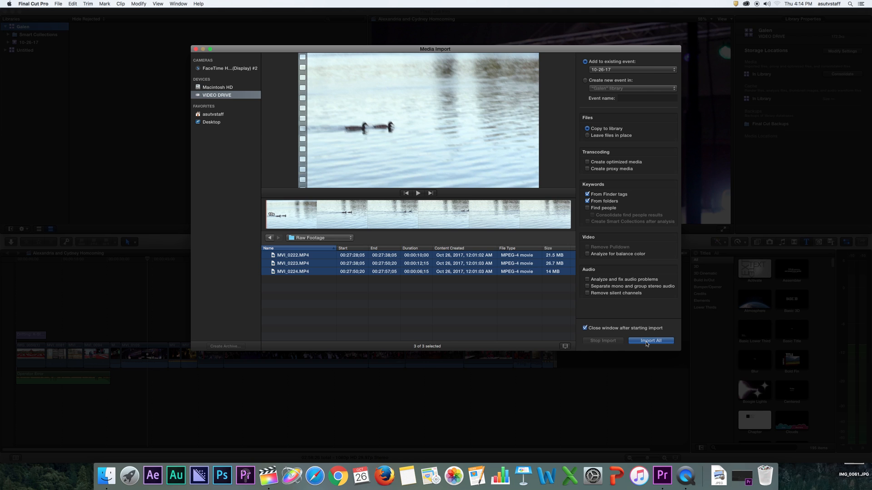
left_click(650, 340)
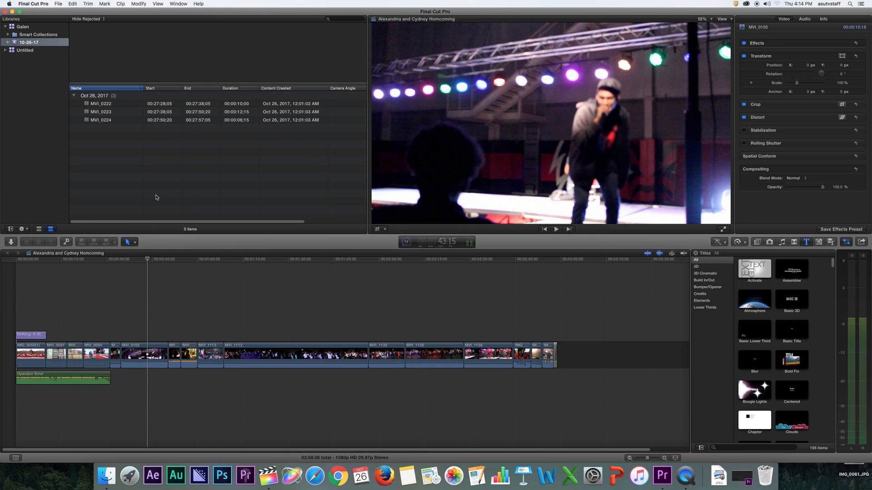
Create a new Untitled Project in the 10-26-17 event via File > New > Project and confirm with OK
left_click(101, 103)
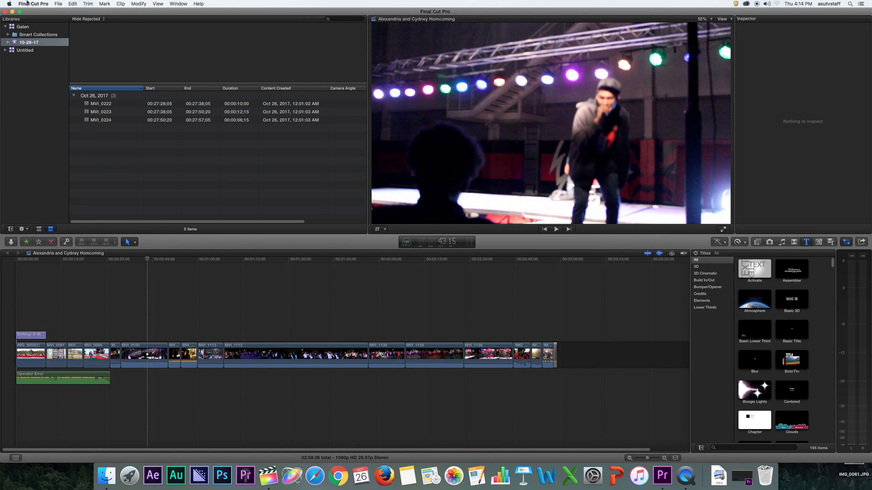
left_click(73, 4)
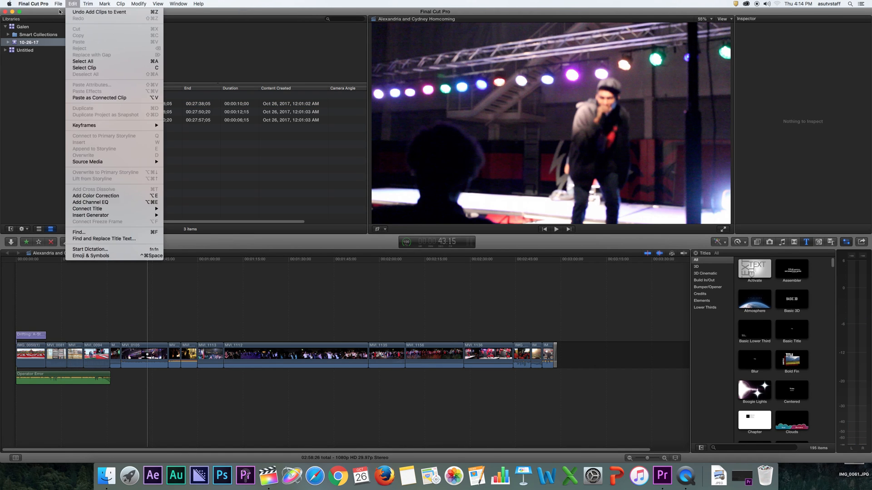
left_click(58, 3)
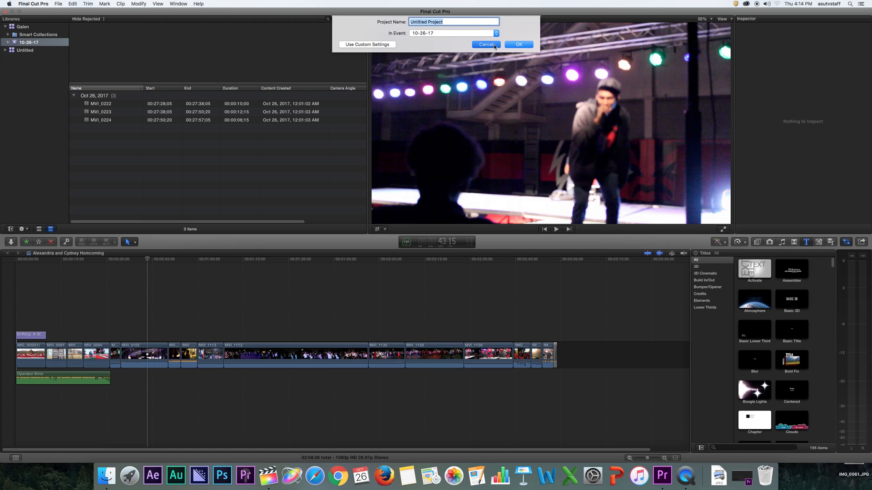
left_click(58, 4)
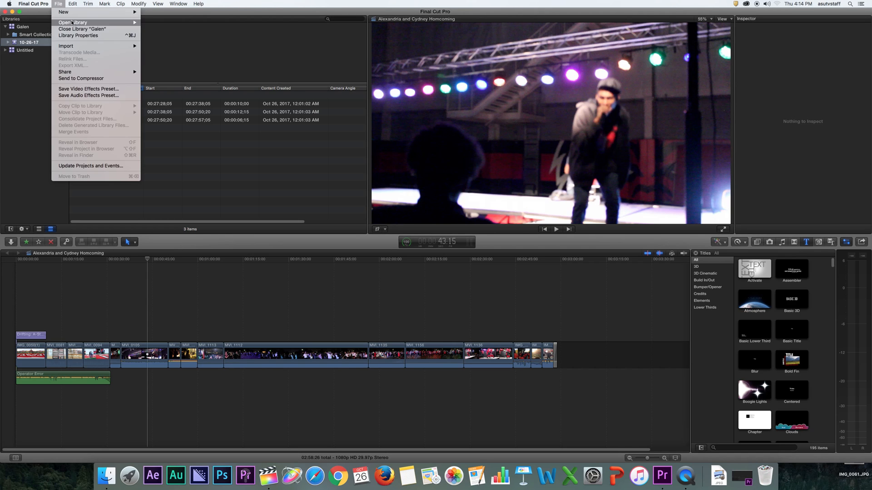
left_click(62, 11)
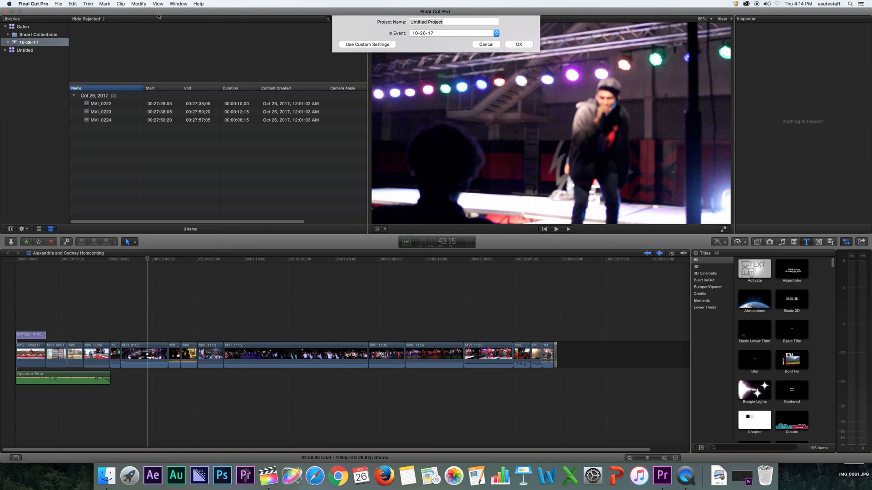
left_click(518, 44)
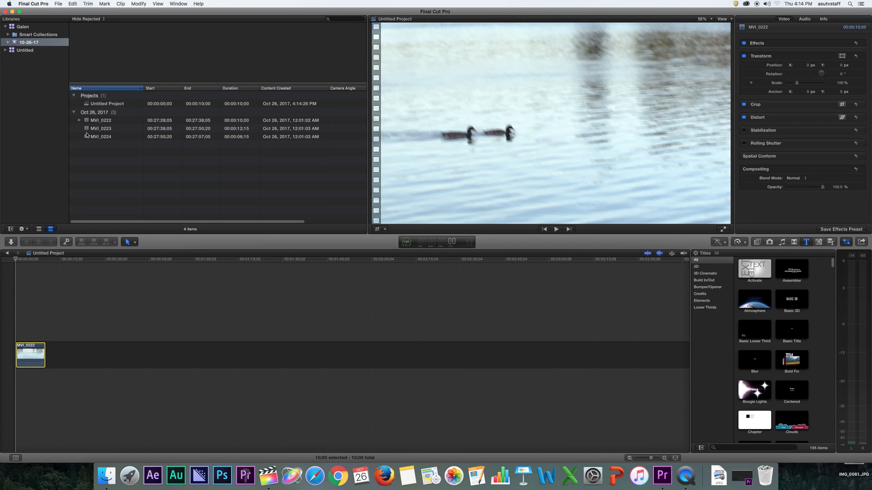
Preview clip MVI_0223, then select the Galen library to display its storage properties on VIDEO DRIVE
left_click(100, 128)
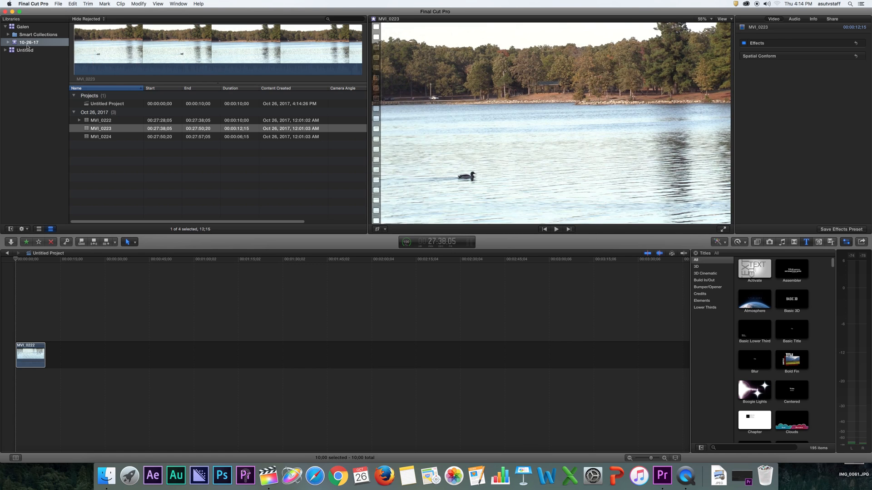
left_click(23, 26)
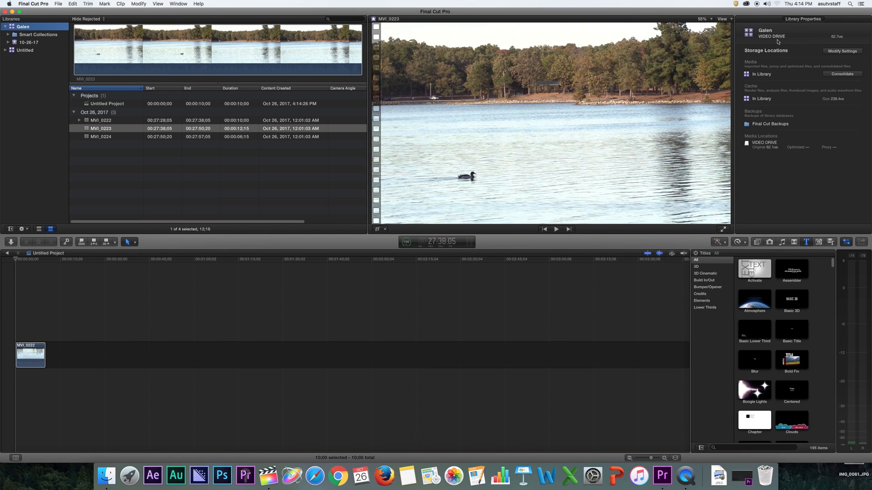